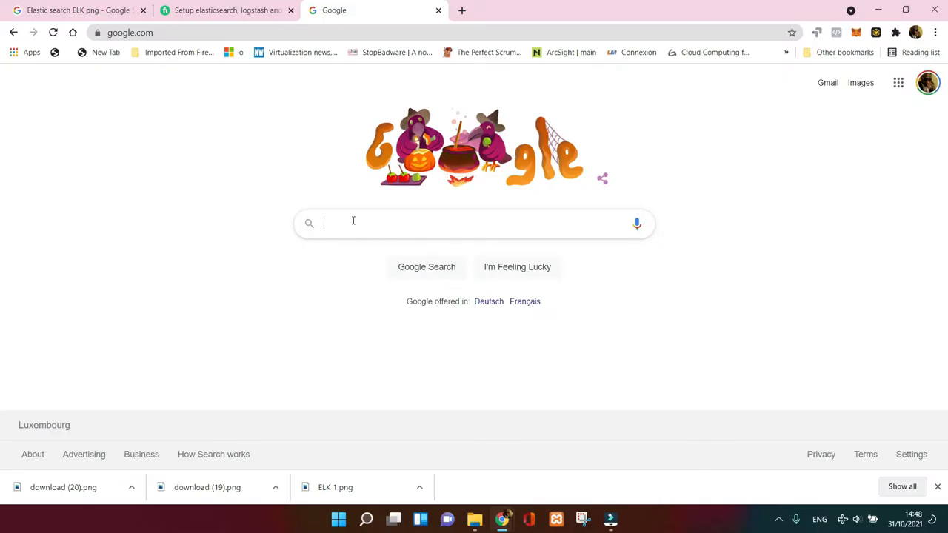
# Search Google for "elastic stack download" to find the Elastic downloads page
pyautogui.click(353, 222)
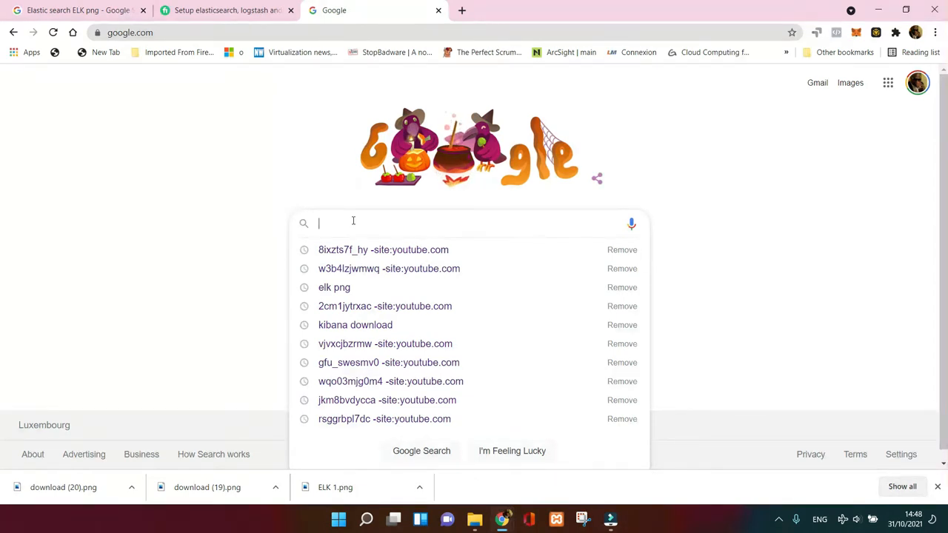
pyautogui.write('elastic stack download')
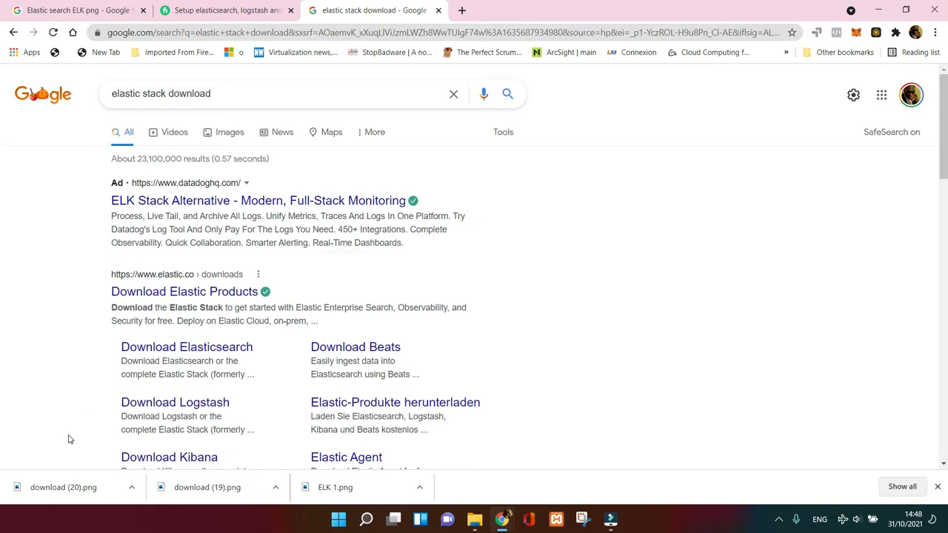
pyautogui.moveTo(427, 353)
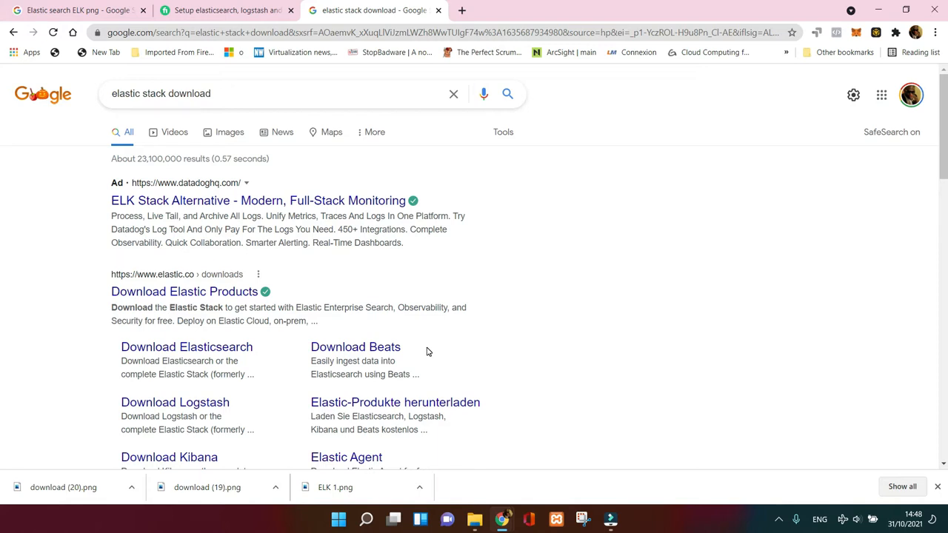
pyautogui.moveTo(217, 388)
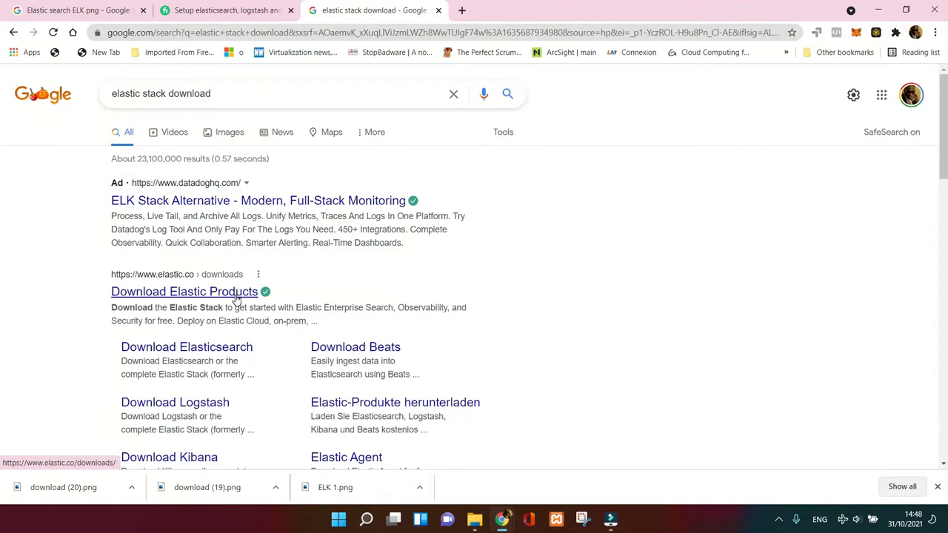
# Open Elastic's Download Elastic Products page and switch the site language to English
pyautogui.click(184, 290)
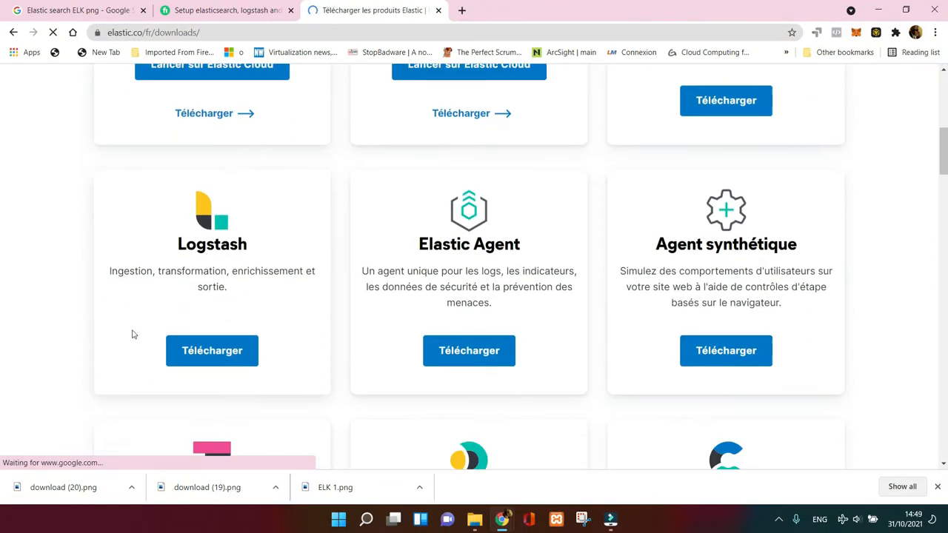
pyautogui.scroll(-3)
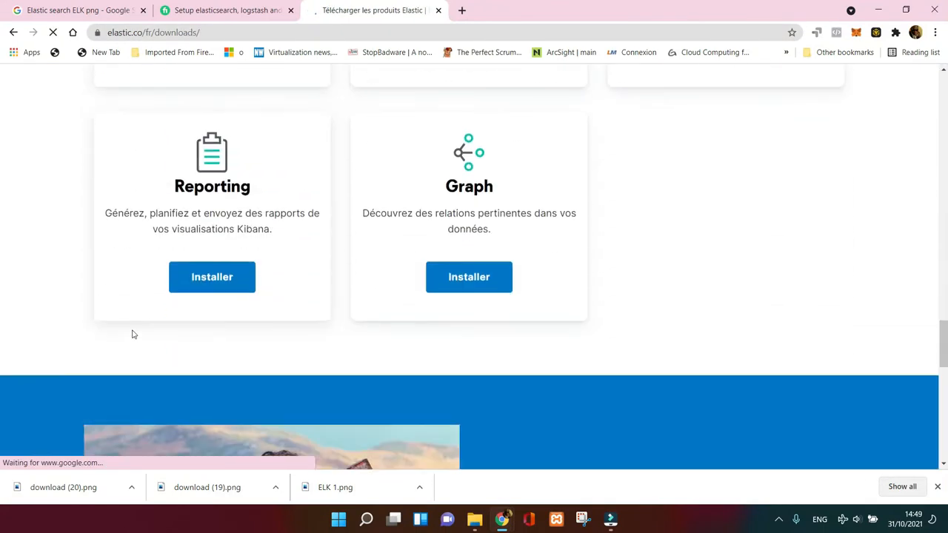
pyautogui.scroll(-3)
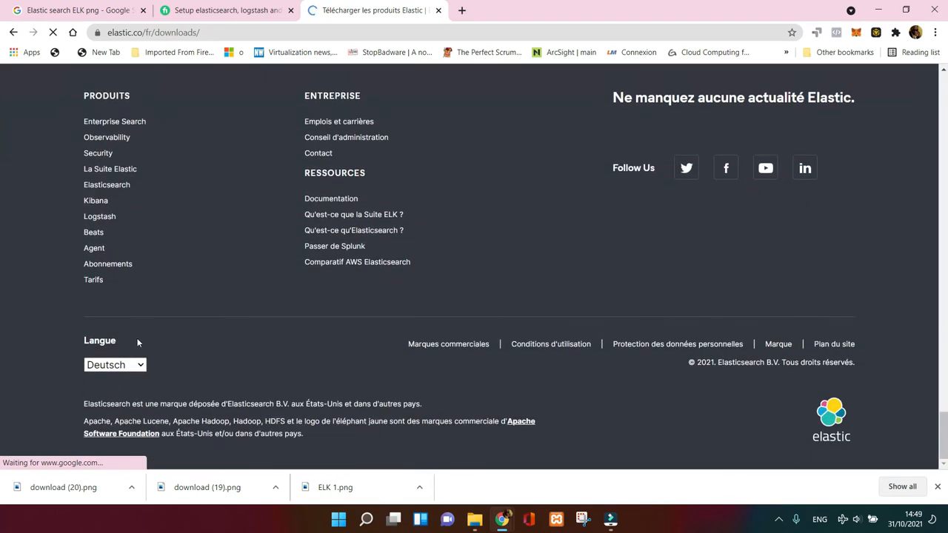
pyautogui.click(115, 364)
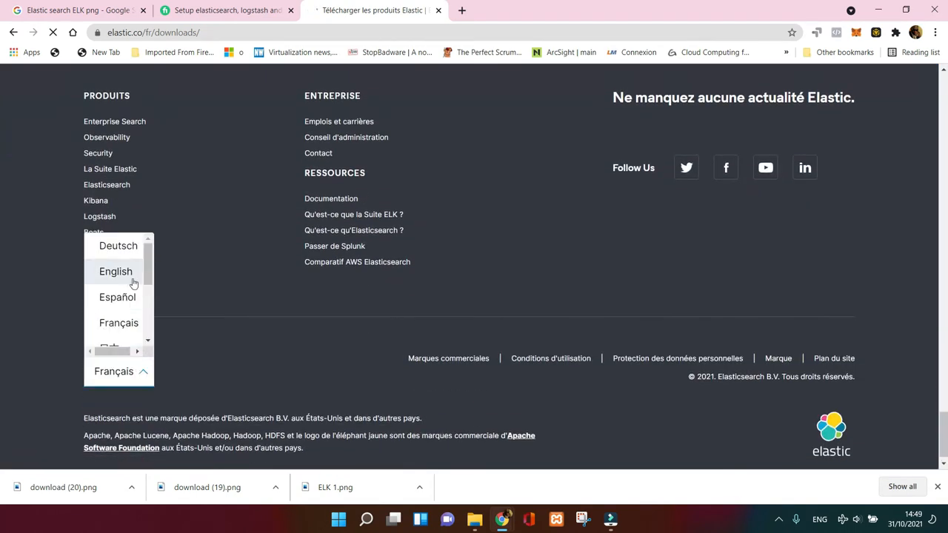
pyautogui.click(116, 271)
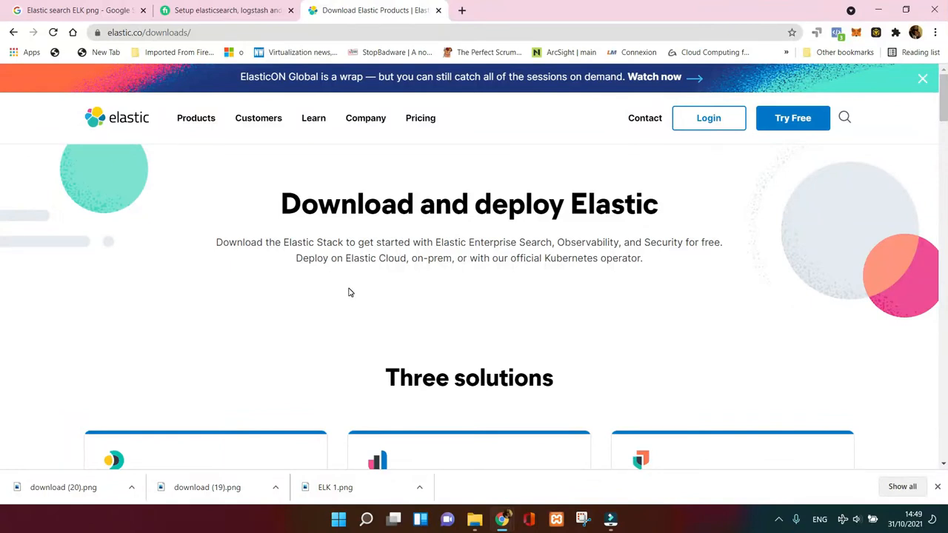
# Scroll the English downloads page to the free and open ELK Stack section
pyautogui.click(407, 287)
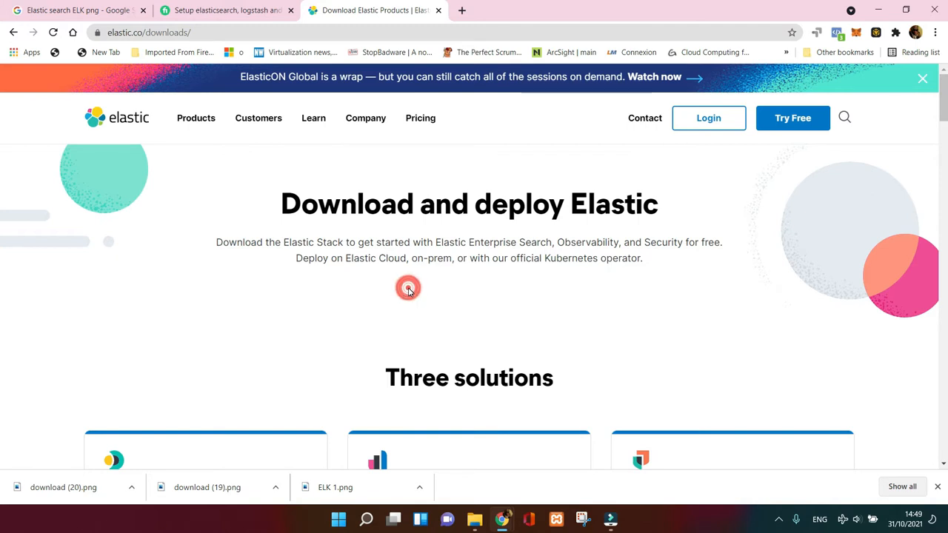
pyautogui.scroll(-3)
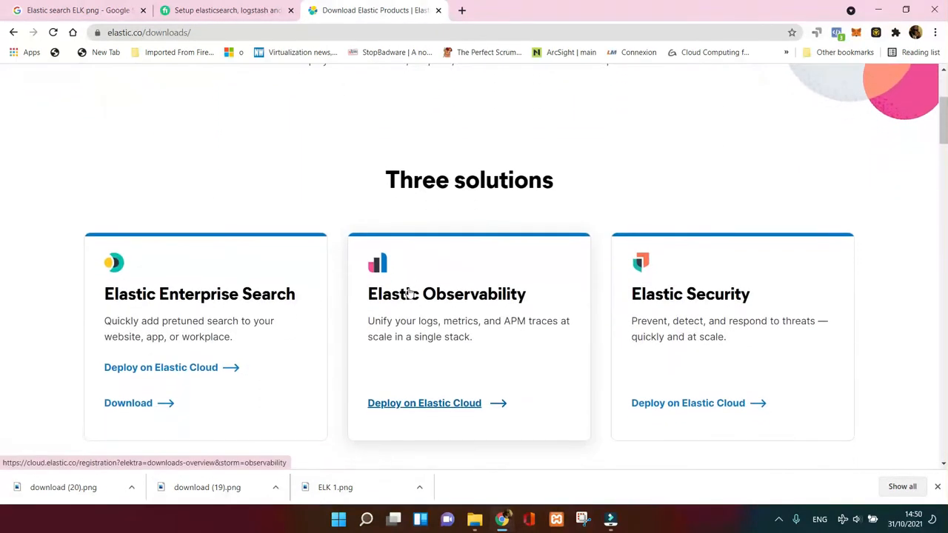
pyautogui.scroll(-3)
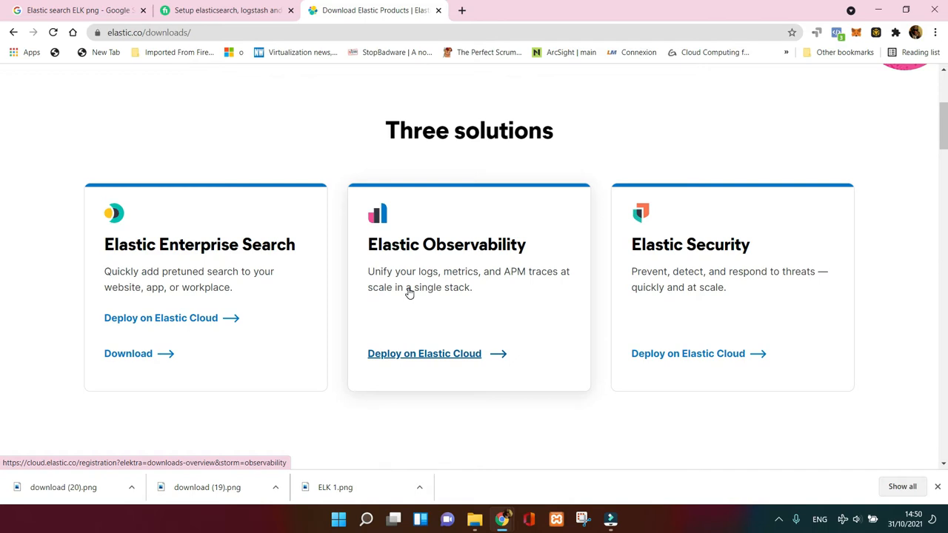
pyautogui.scroll(-3)
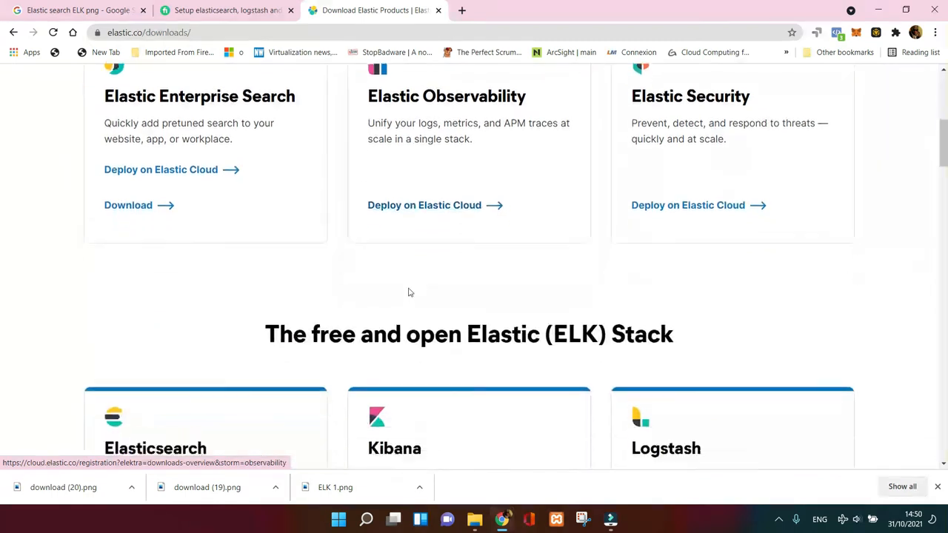
pyautogui.scroll(-3)
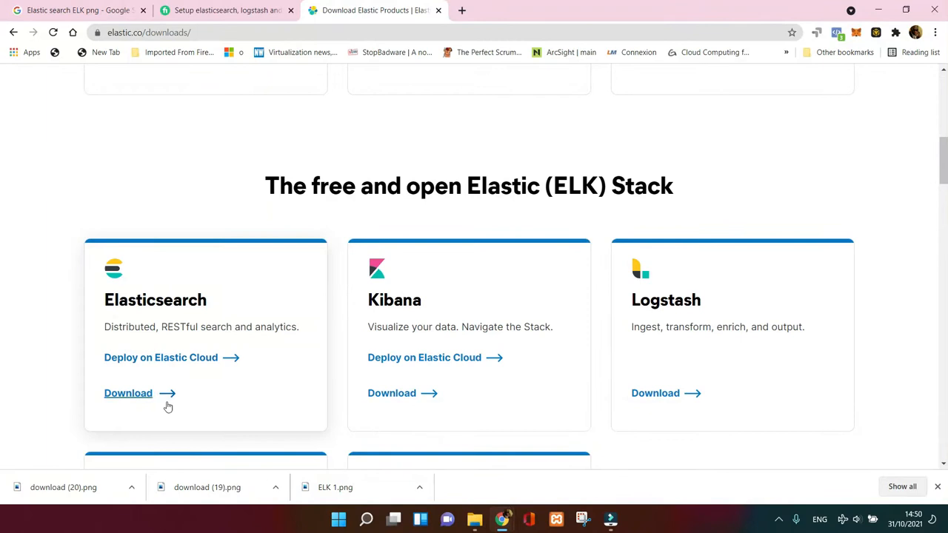
# Download the Elasticsearch 7.15.1 Windows zip and save it to the Downloads folder
pyautogui.click(128, 394)
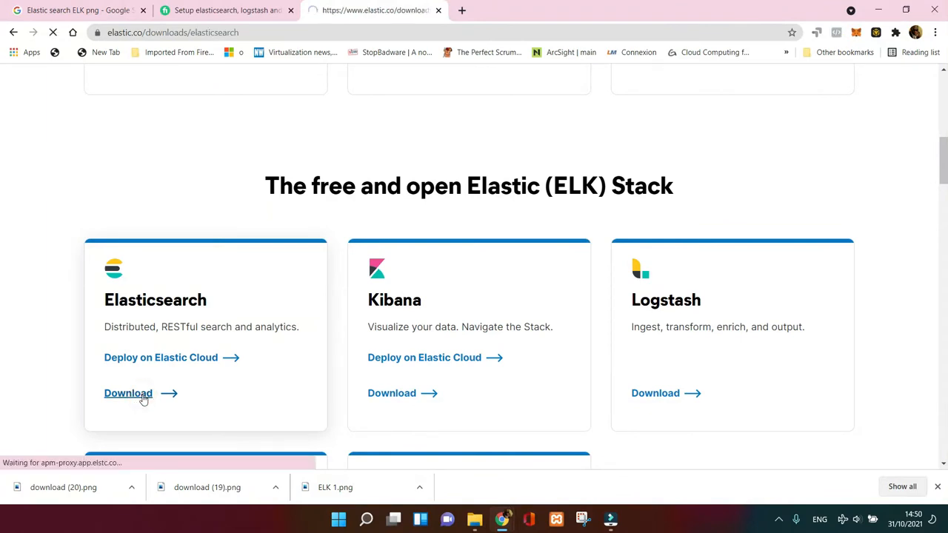
pyautogui.click(128, 394)
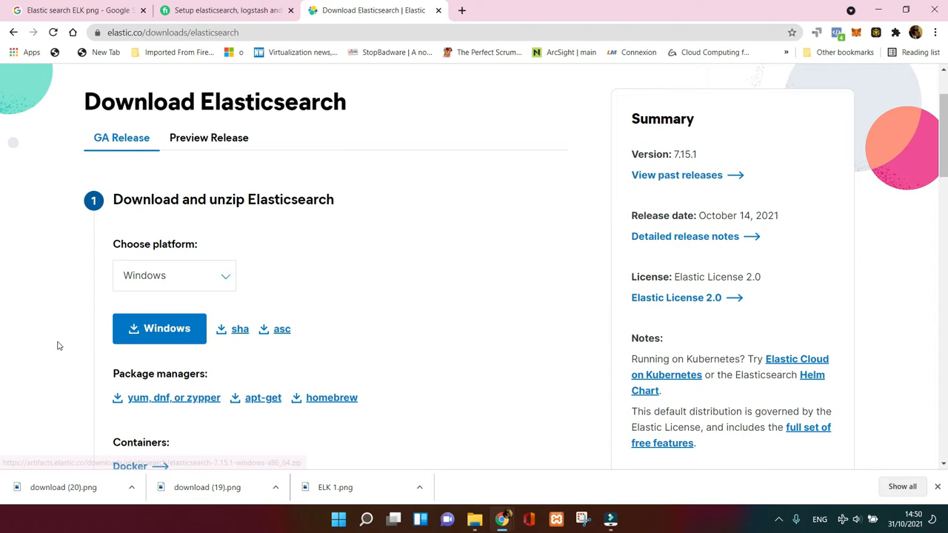
pyautogui.scroll(-3)
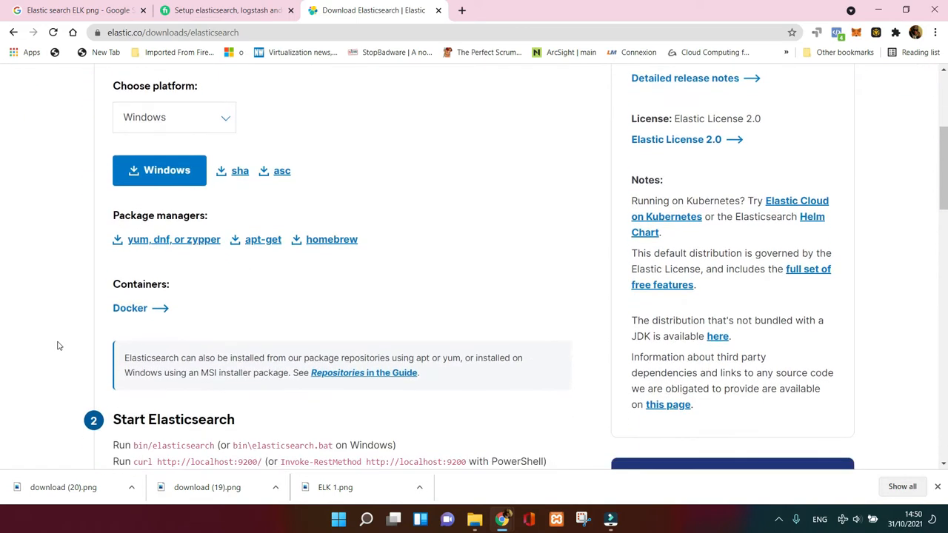
pyautogui.scroll(-3)
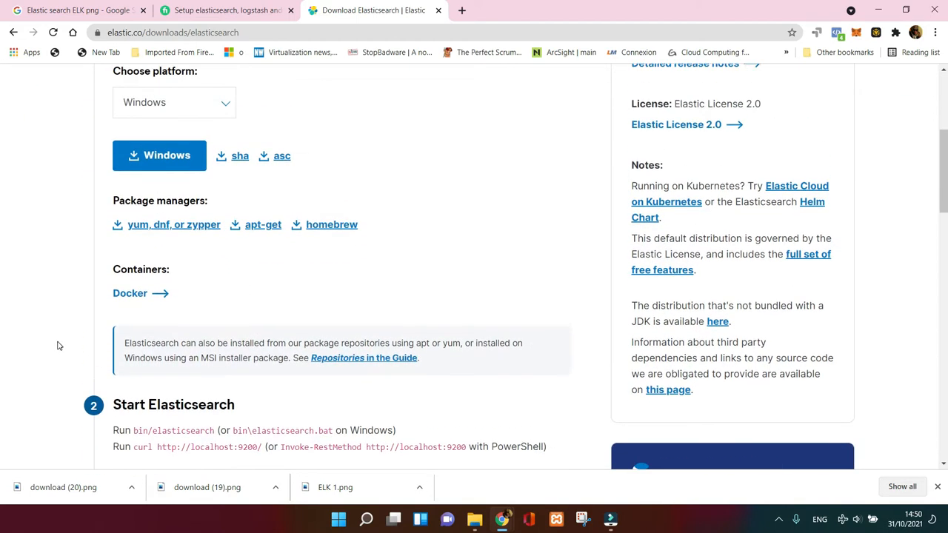
pyautogui.scroll(3)
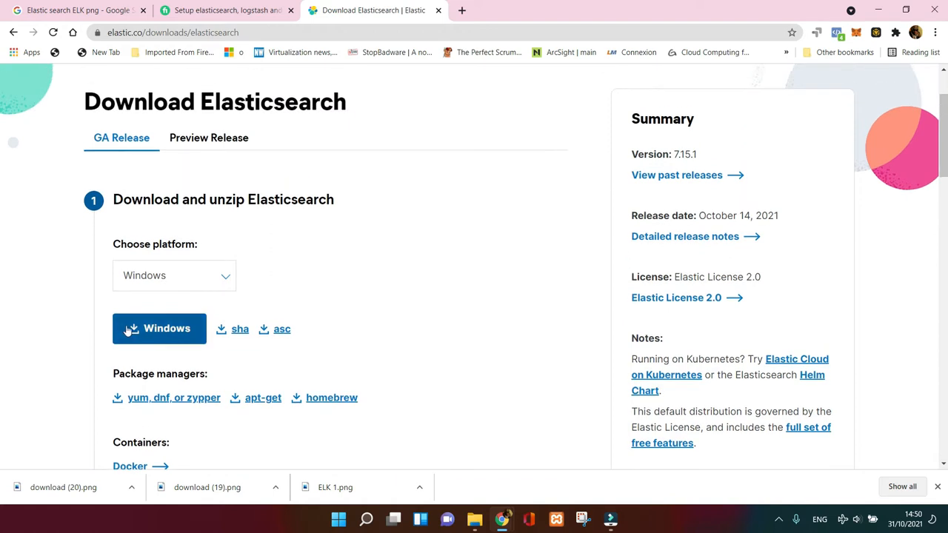
pyautogui.click(160, 329)
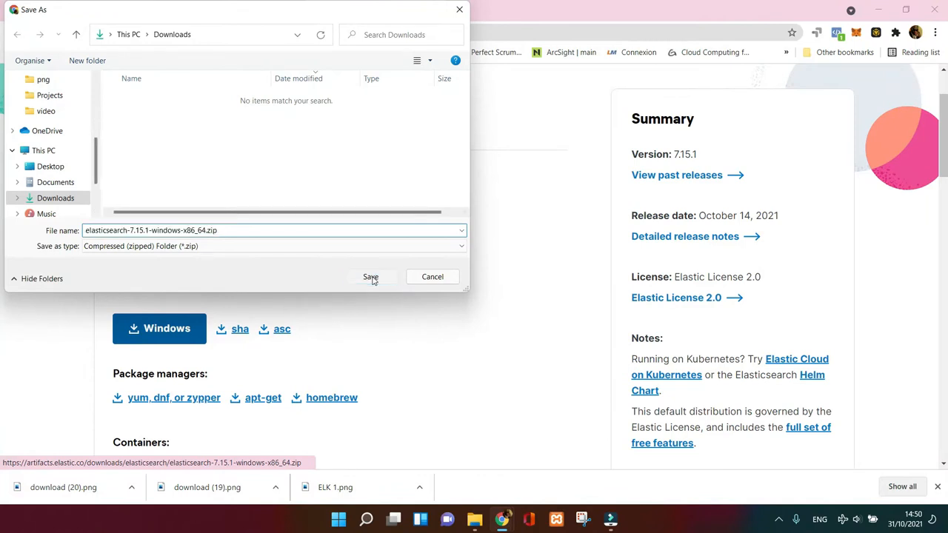
pyautogui.click(370, 277)
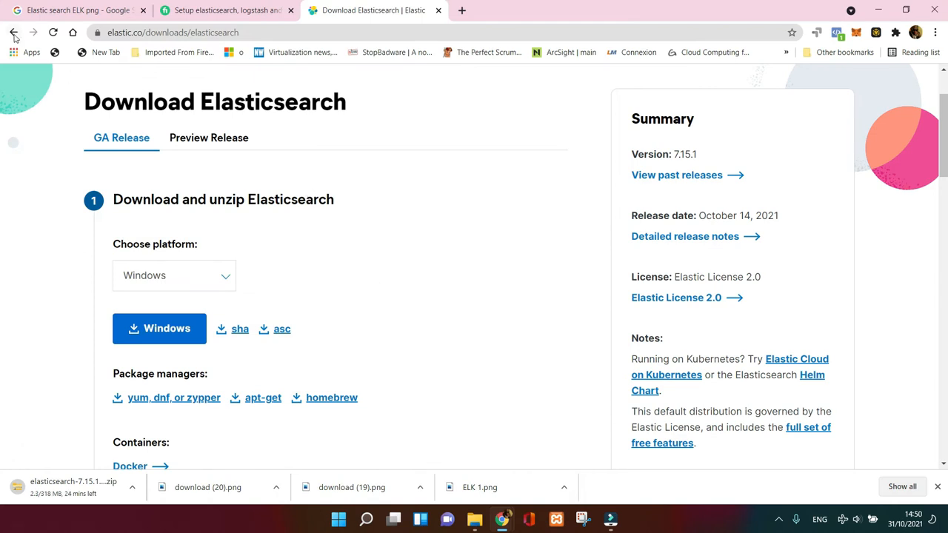
# Return to the downloads overview and save the Kibana 7.15.1 Windows zip to Downloads
pyautogui.click(13, 32)
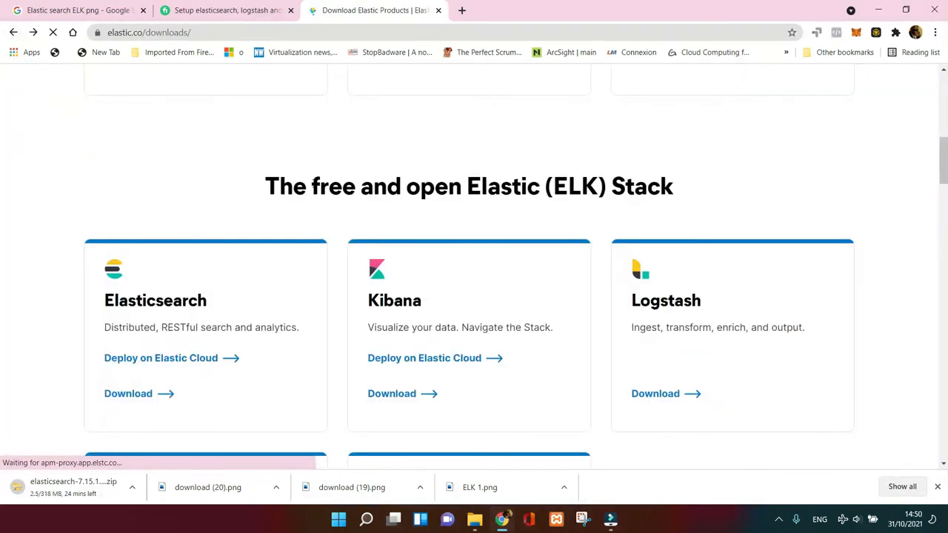
pyautogui.moveTo(392, 395)
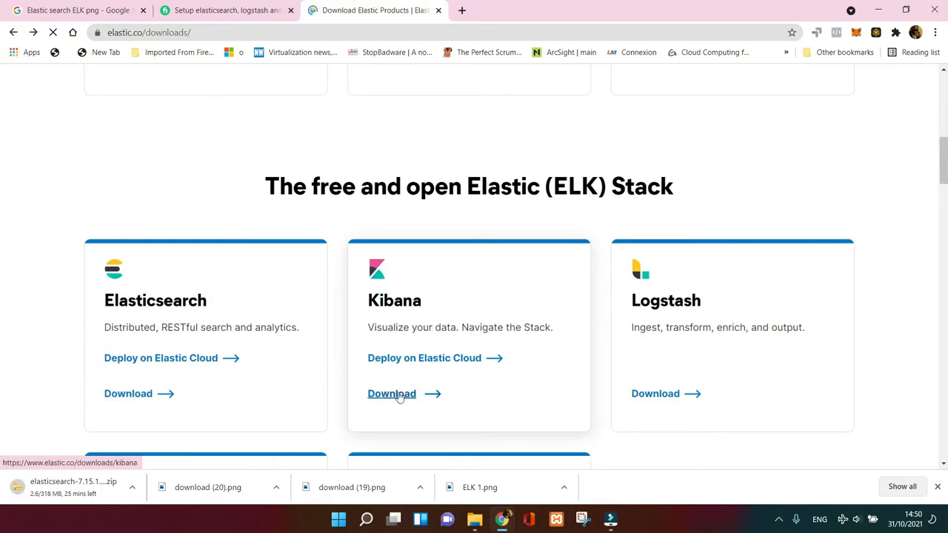
pyautogui.click(391, 394)
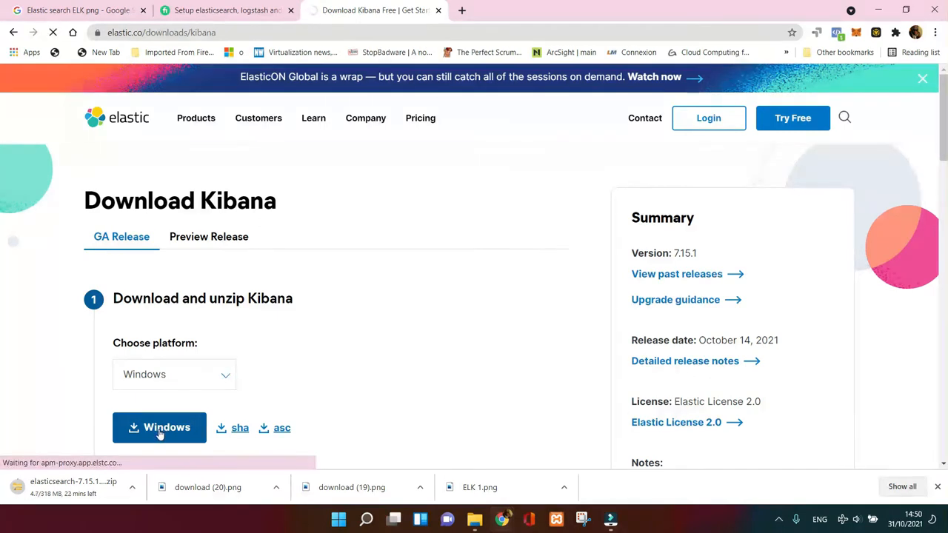
pyautogui.click(160, 427)
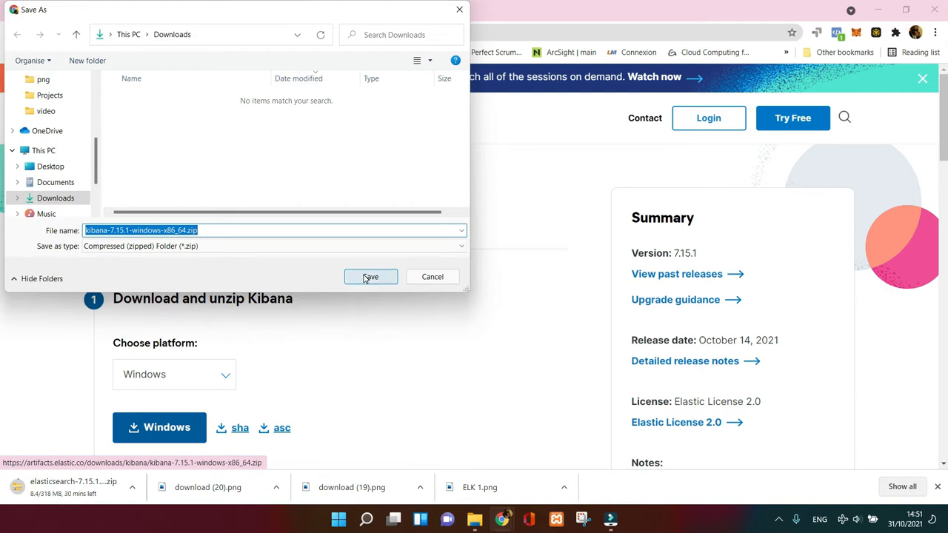
pyautogui.click(370, 277)
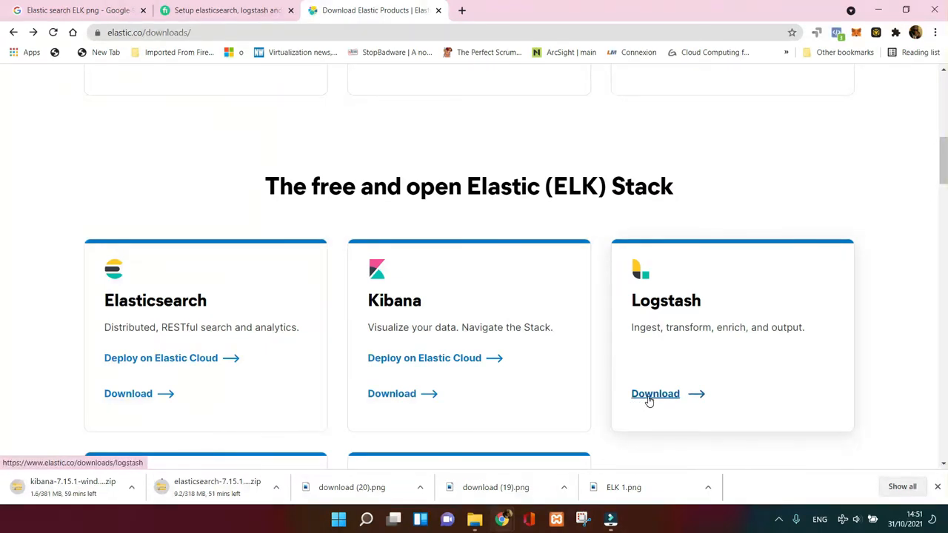
# Open the Logstash download page and choose the Windows platform build
pyautogui.click(655, 394)
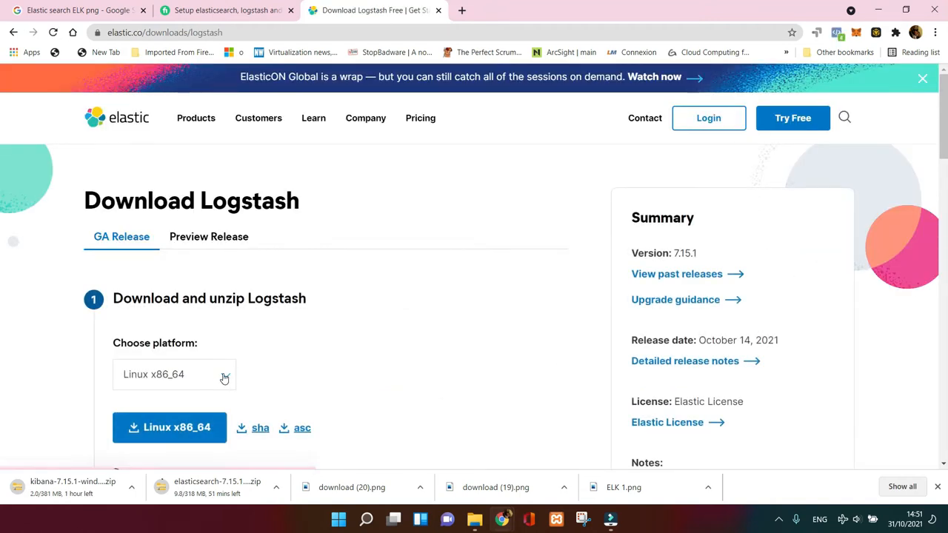
pyautogui.click(175, 373)
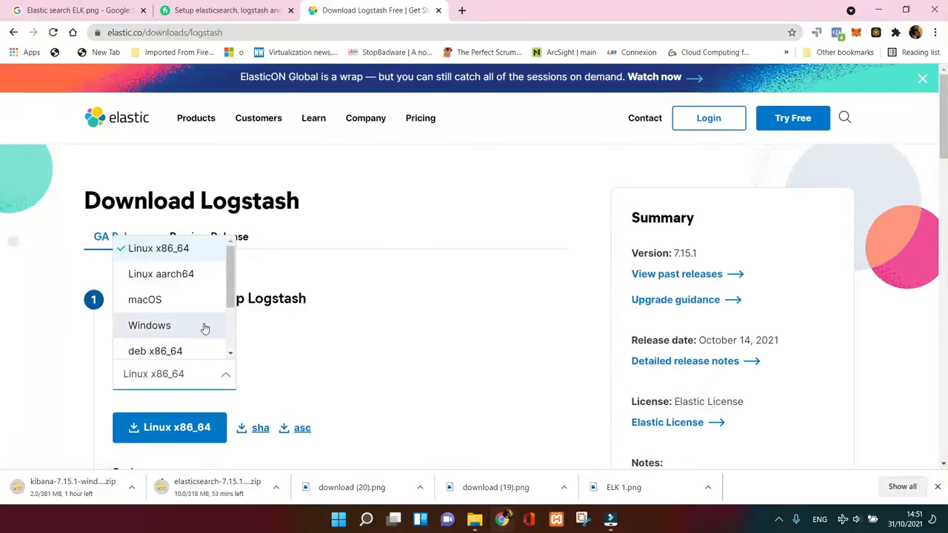
pyautogui.click(149, 326)
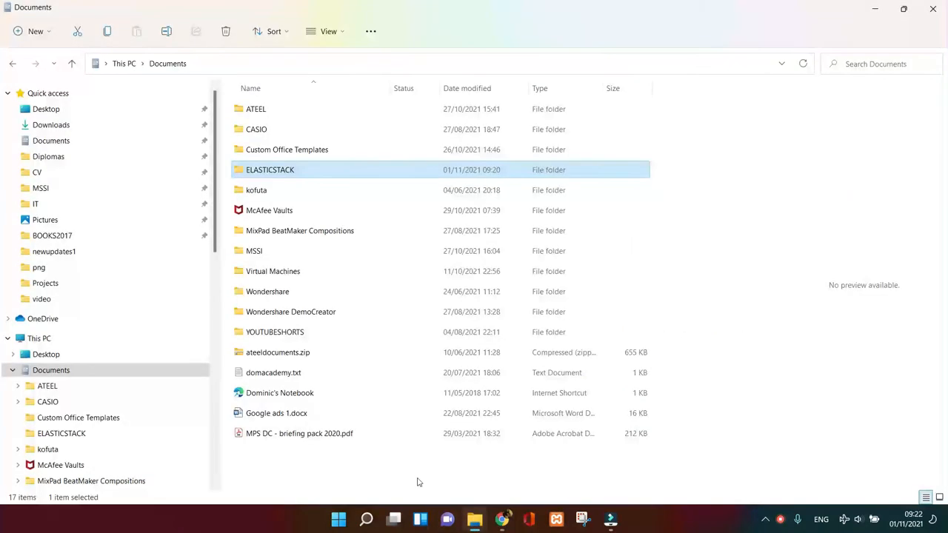
pyautogui.moveTo(80, 131)
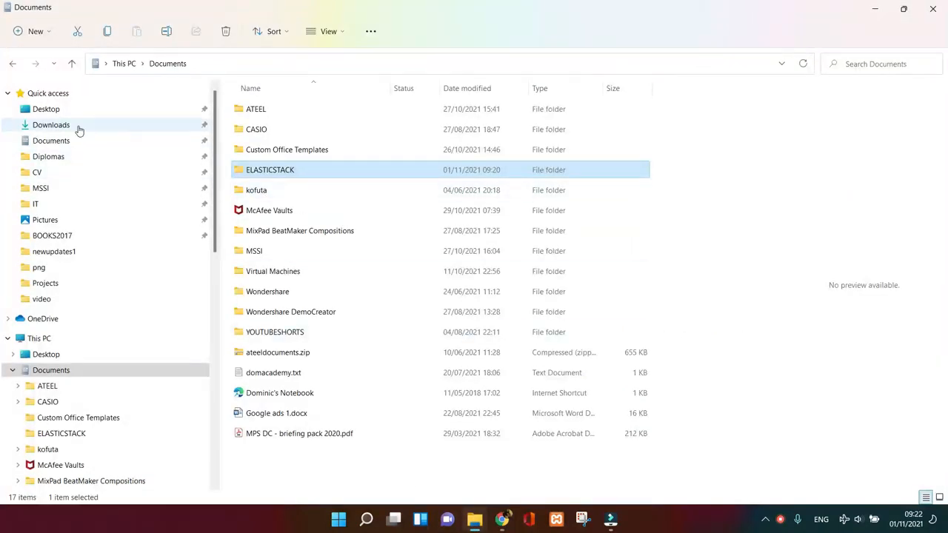
# Select the Kibana, Logstash and Elasticsearch zips in Downloads and bring up Extract All
pyautogui.click(50, 124)
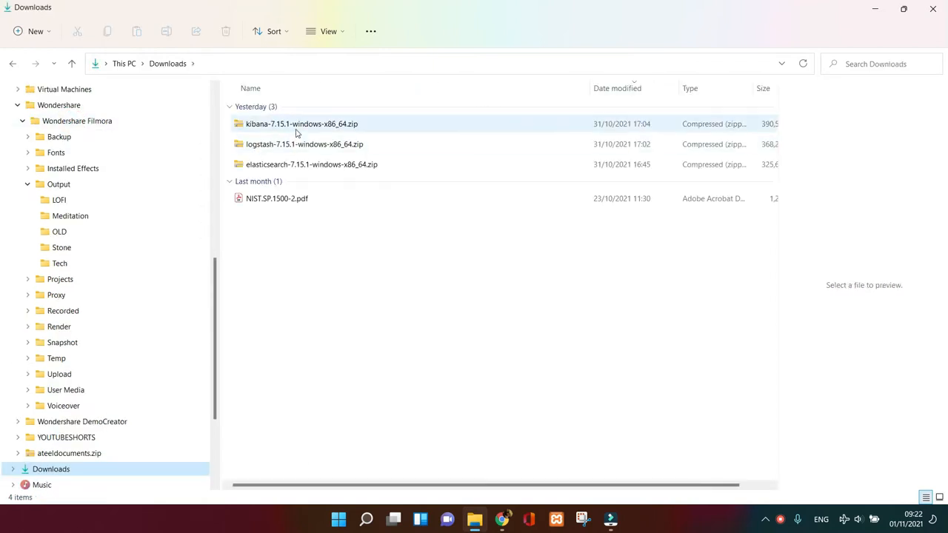
pyautogui.click(305, 144)
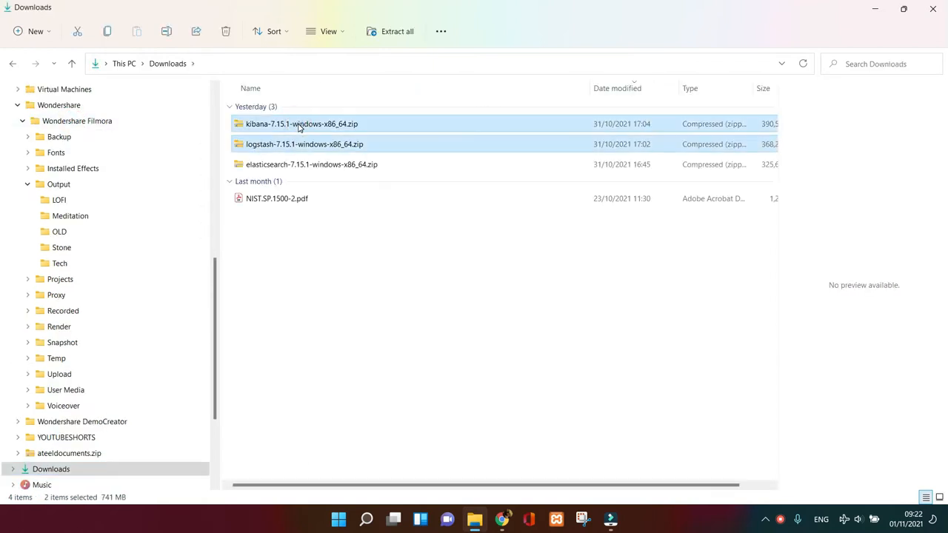
pyautogui.click(311, 163)
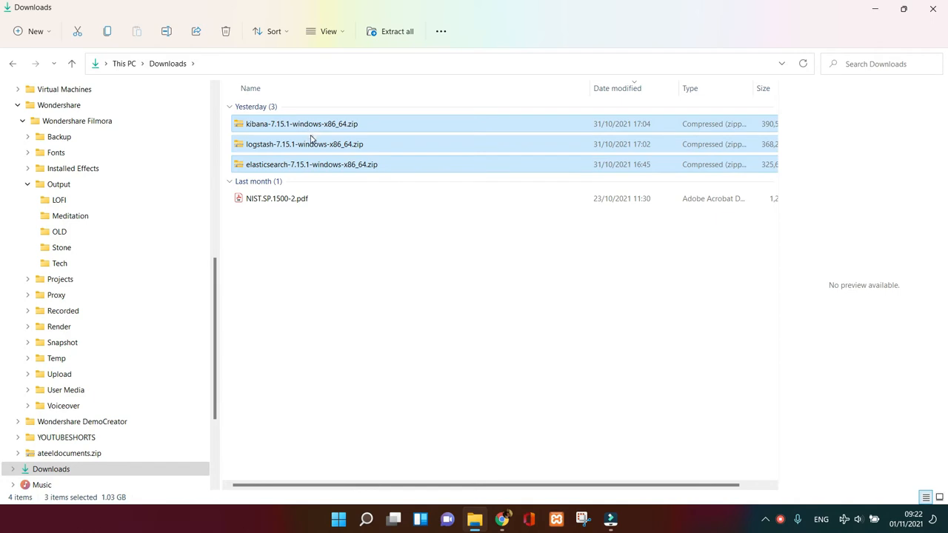
pyautogui.rightClick(306, 144)
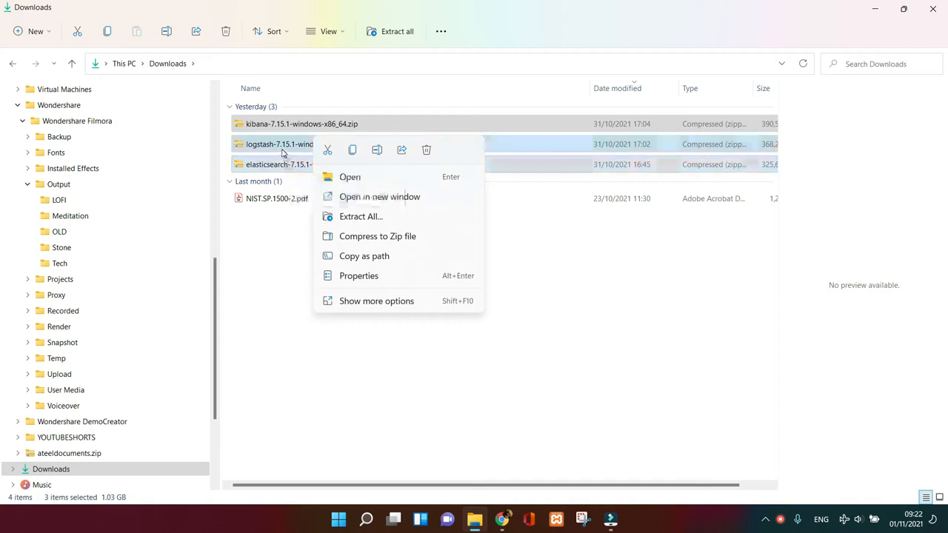
pyautogui.moveTo(328, 149)
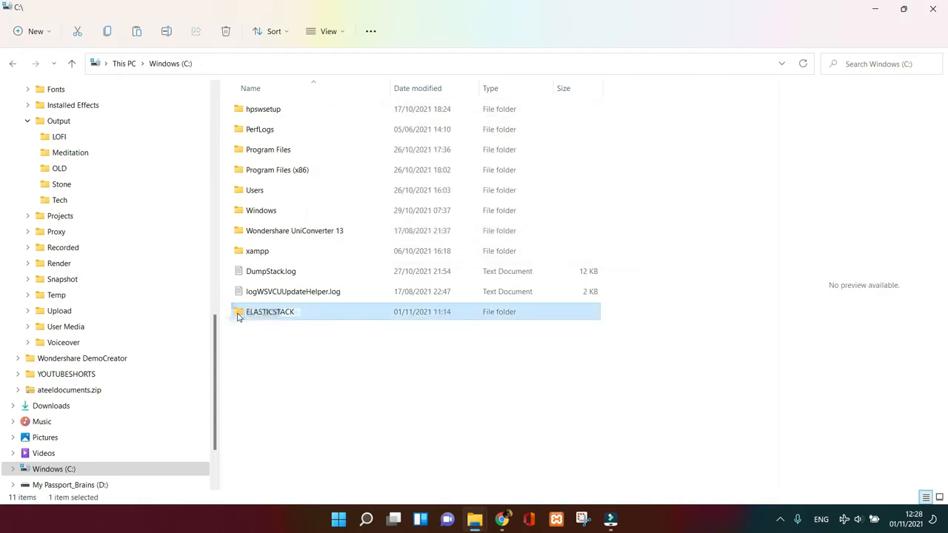
# Drill into C:\ELASTICSTACK down to the elasticsearch-7.15.1 bin folder
pyautogui.doubleClick(269, 311)
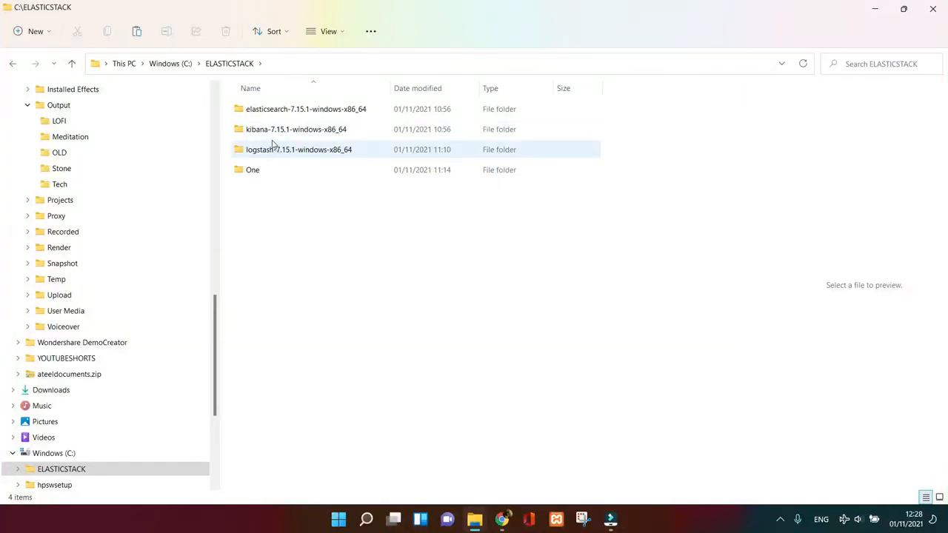
pyautogui.doubleClick(305, 110)
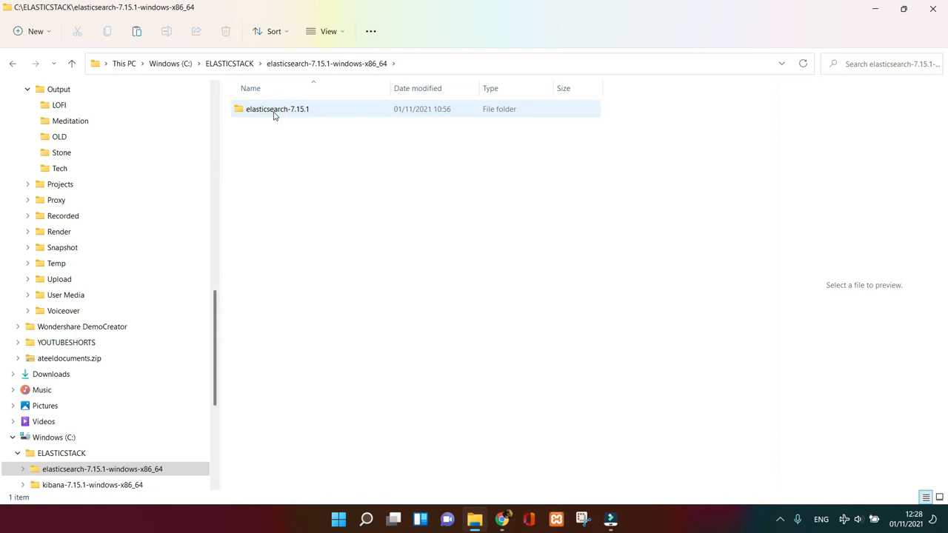
pyautogui.doubleClick(277, 110)
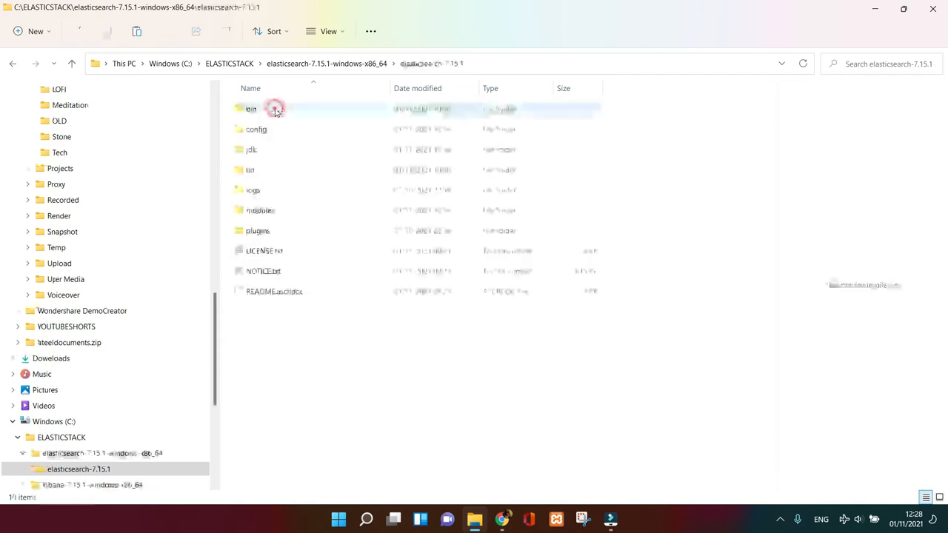
pyautogui.doubleClick(250, 110)
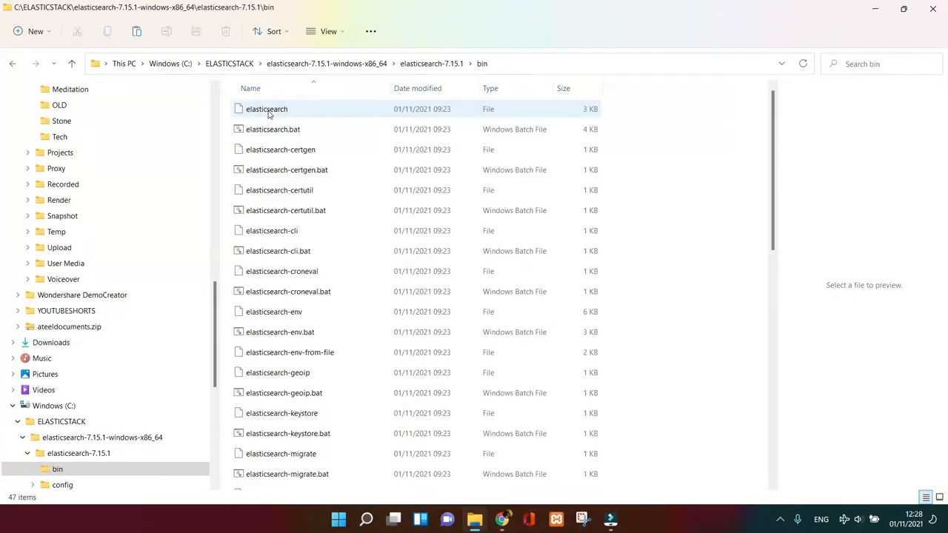
# Copy the full bin folder path from the address bar
pyautogui.click(516, 64)
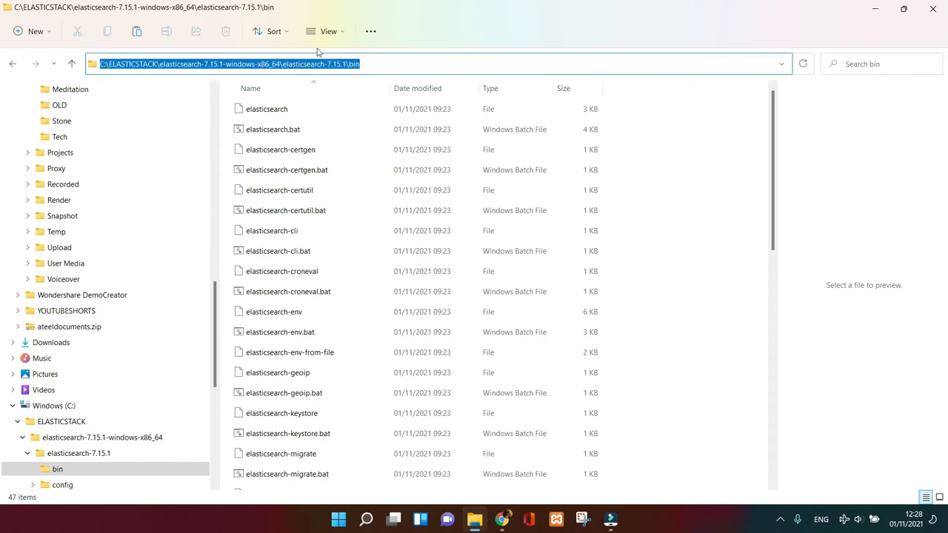
pyautogui.rightClick(302, 64)
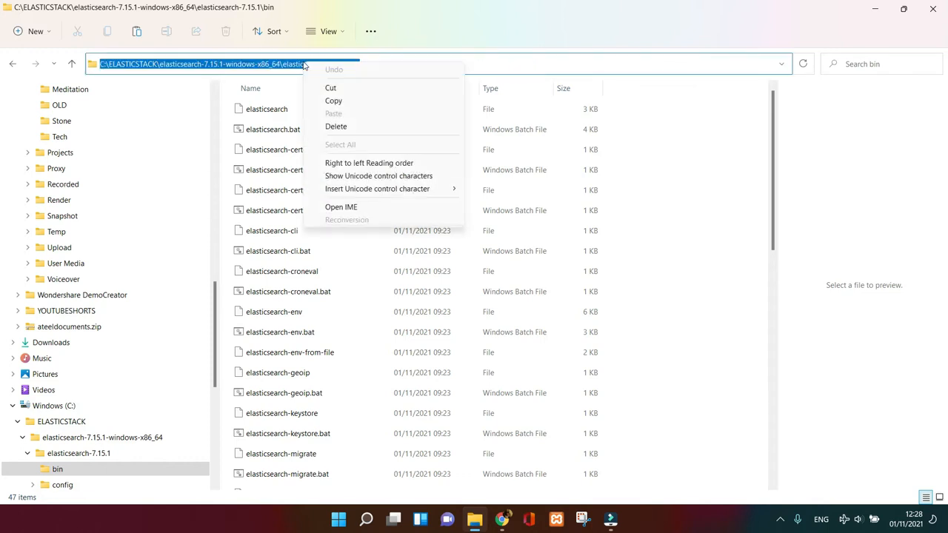
pyautogui.click(331, 103)
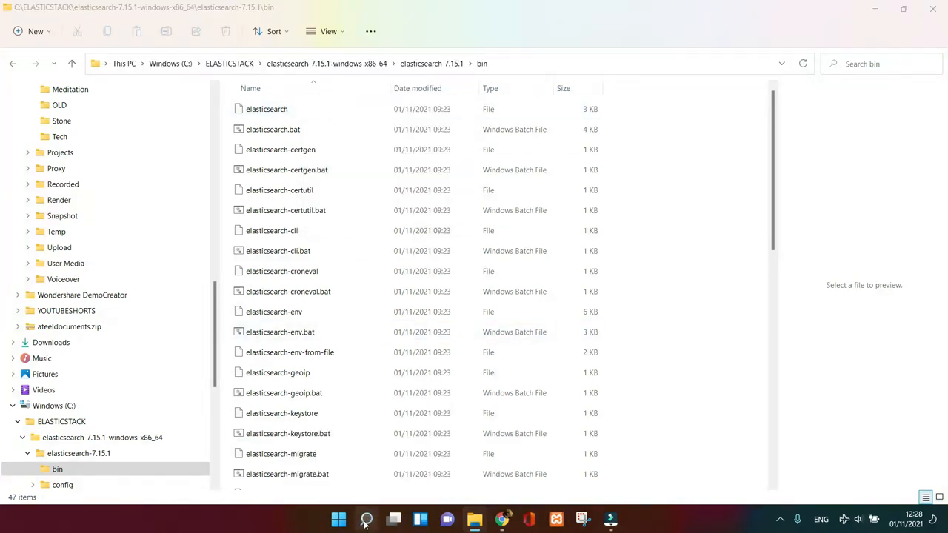
# In Command Prompt, cd into the Elasticsearch bin folder and run elasticsearch.bat
pyautogui.click(366, 518)
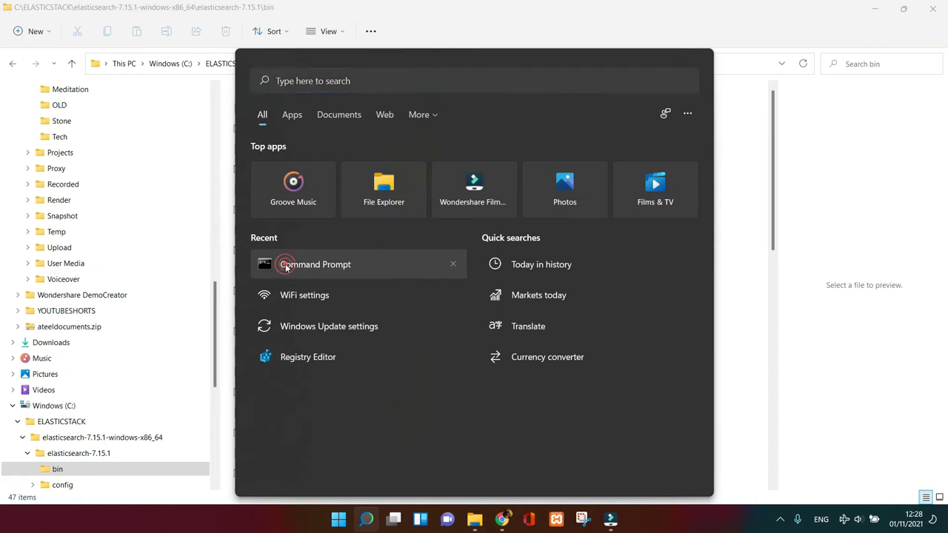
pyautogui.click(314, 264)
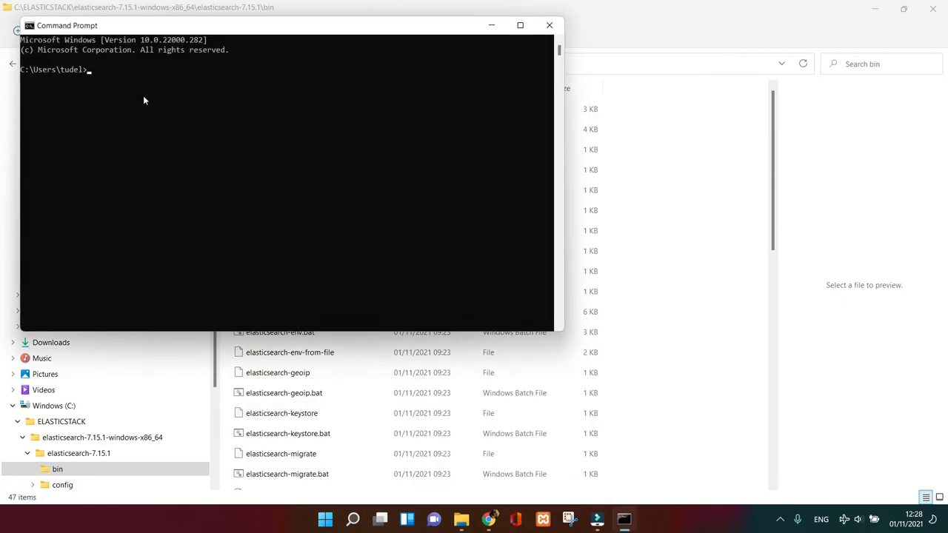
pyautogui.write('cd')
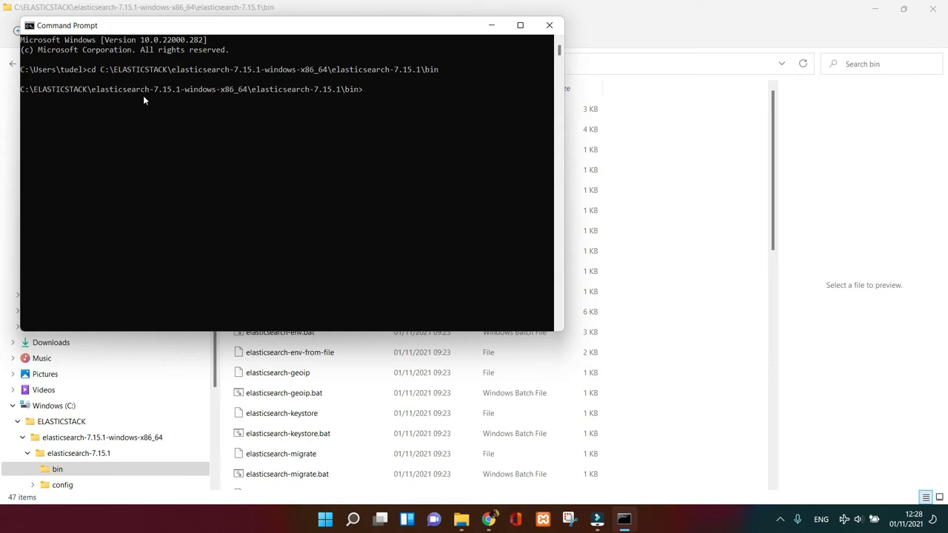
pyautogui.write('elasticsearch.bat')
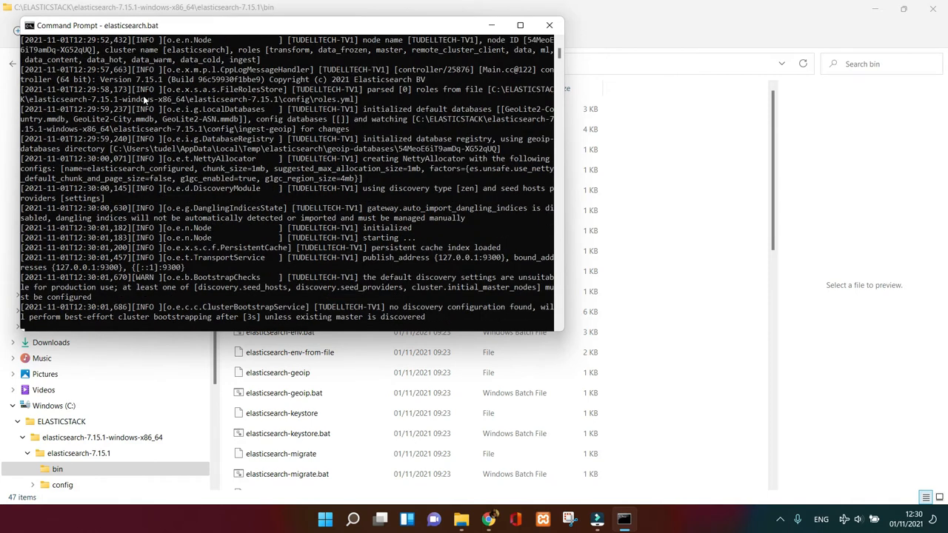
pyautogui.scroll(-3)
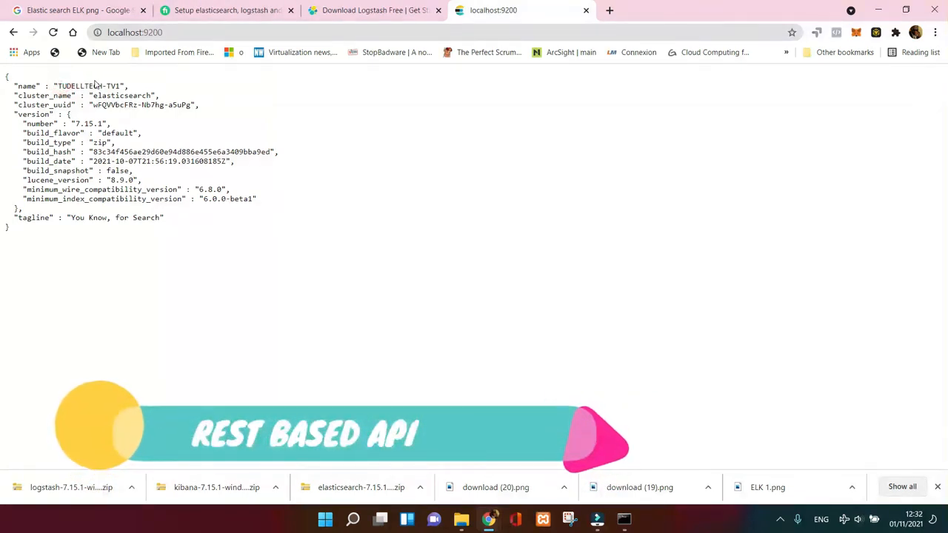
# Check localhost:9200 in Chrome for the cluster JSON response with version 7.15.1
pyautogui.doubleClick(86, 84)
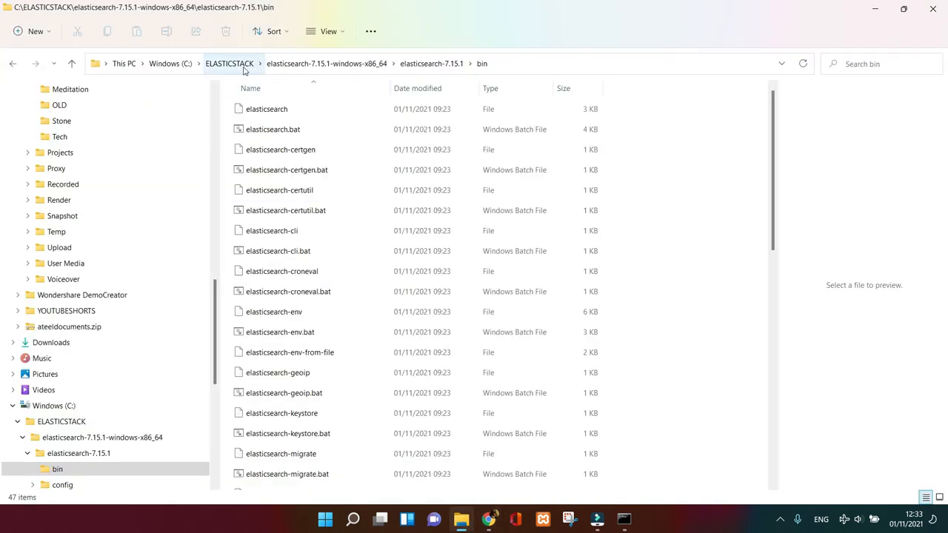
# Navigate from ELASTICSTACK into the kibana-7.15.1 bin folder
pyautogui.click(230, 62)
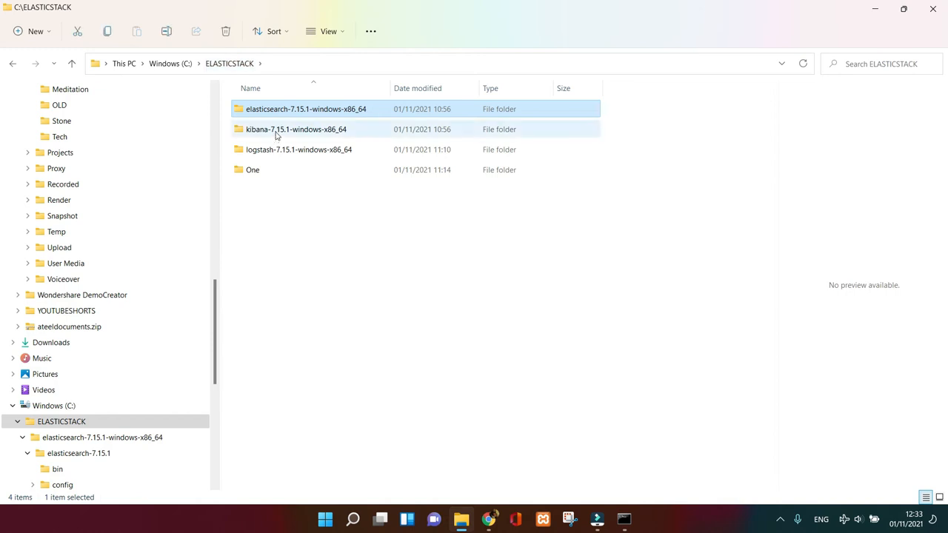
pyautogui.doubleClick(296, 129)
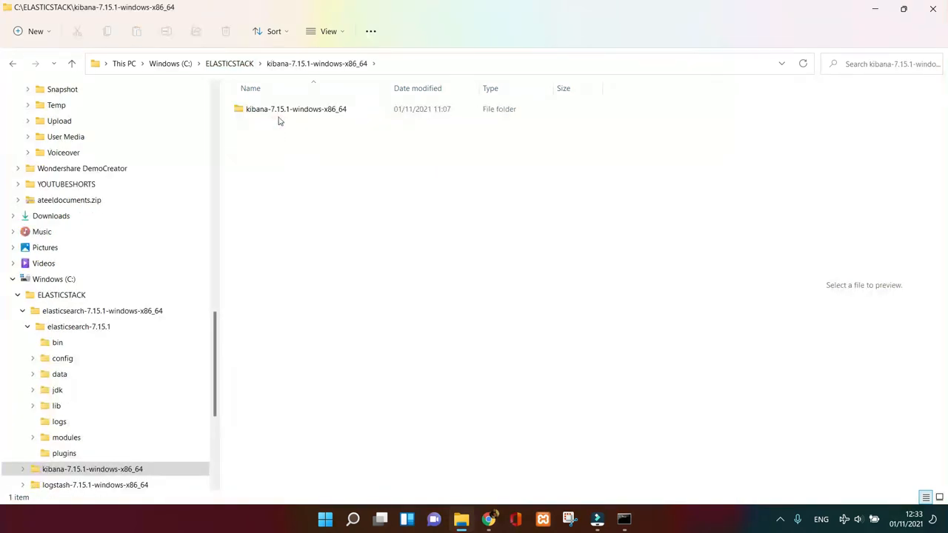
pyautogui.doubleClick(296, 110)
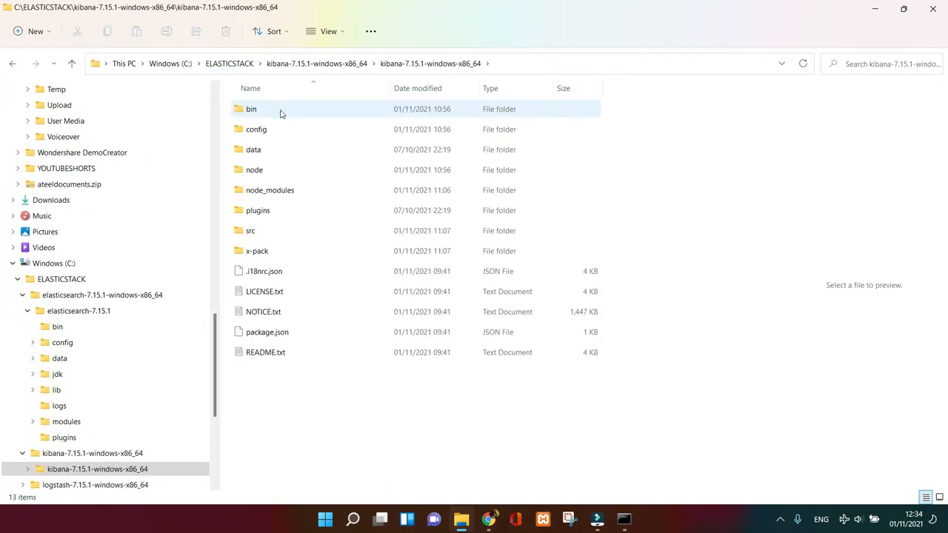
pyautogui.doubleClick(252, 110)
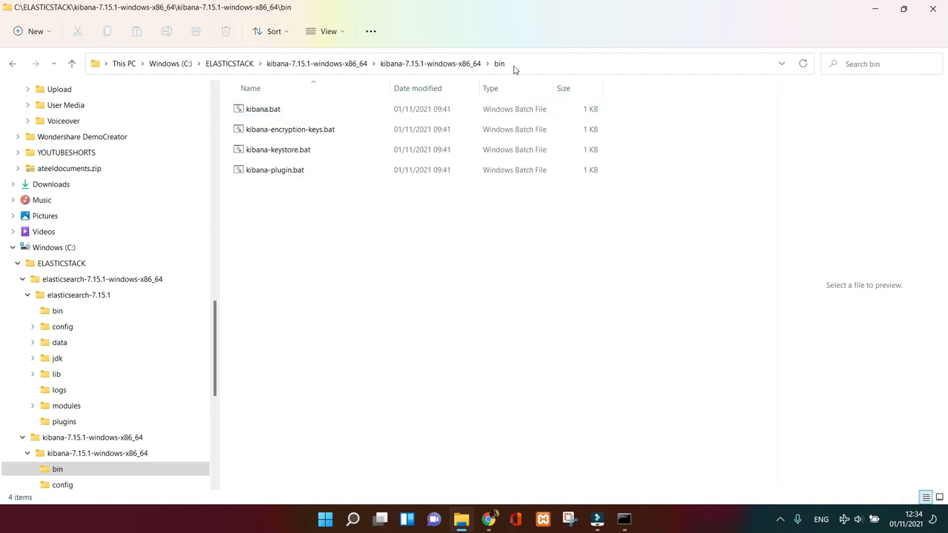
# Copy the Kibana bin folder path and bring up Windows search for a terminal
pyautogui.rightClick(237, 64)
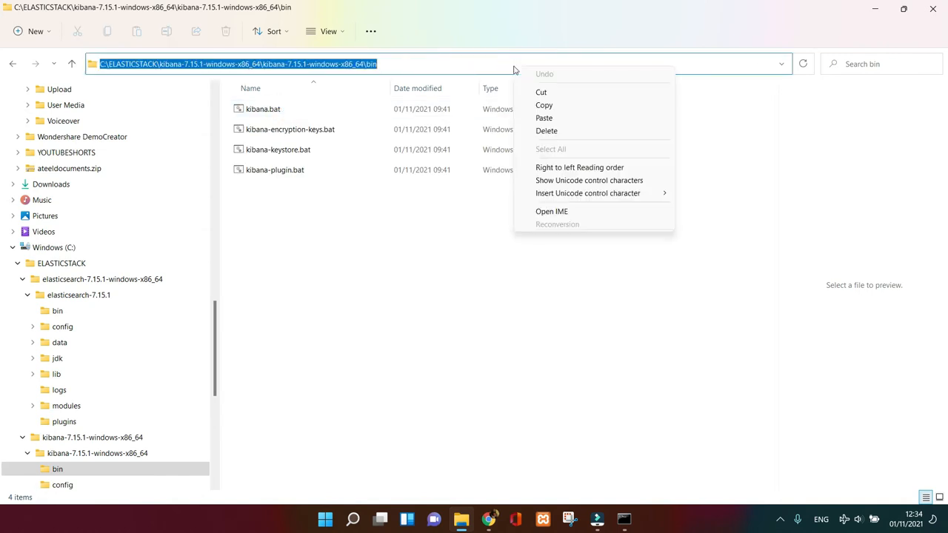
pyautogui.click(394, 423)
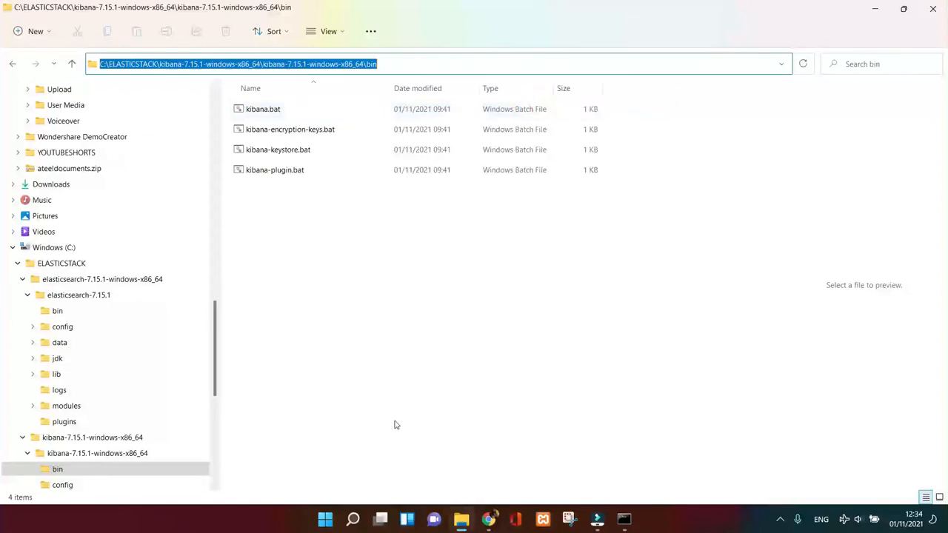
pyautogui.click(353, 519)
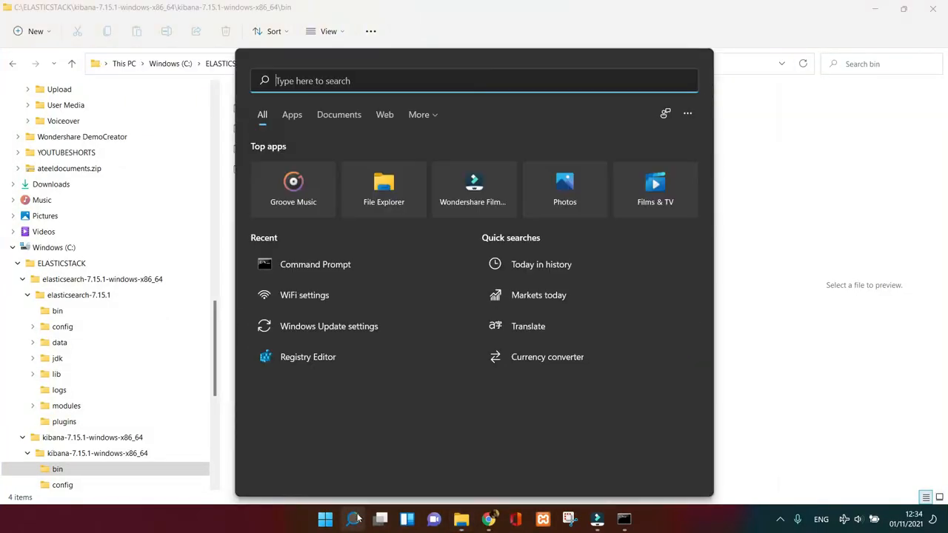
pyautogui.moveTo(244, 460)
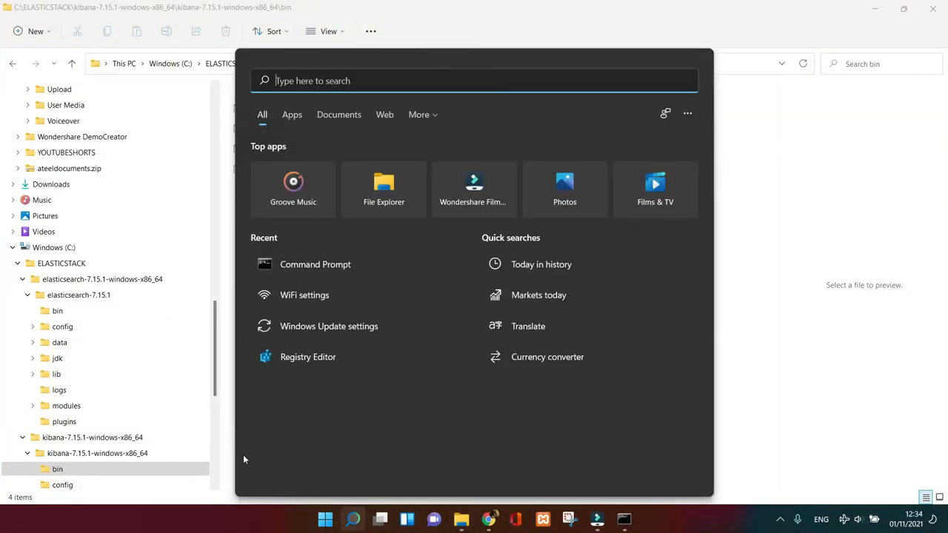
# In Command Prompt, cd into C:\ELASTICSTACK\kibana-7.15.1-windows-x86_64\...\bin
pyautogui.click(314, 263)
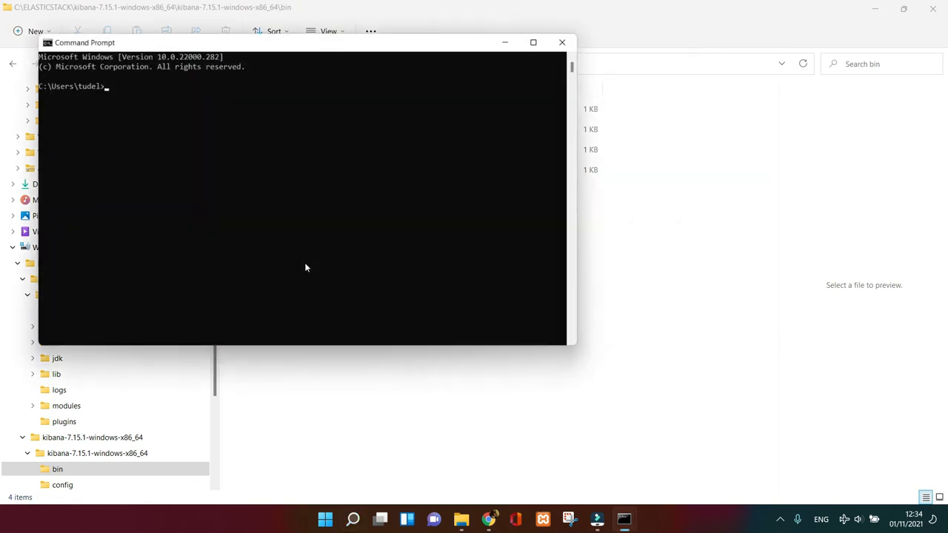
pyautogui.write('c')
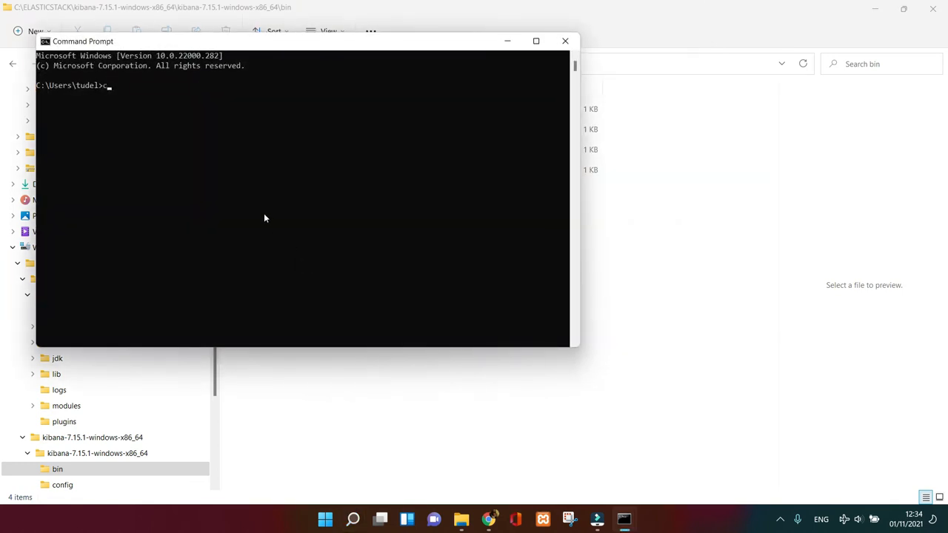
pyautogui.write('cd')
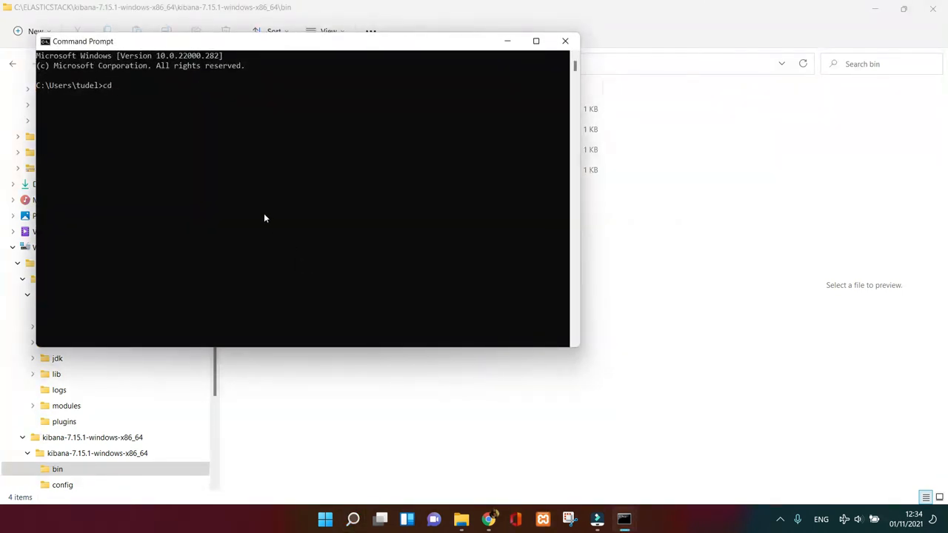
pyautogui.write('C:\\ELASTICSTACK\\kibana-7.15.1-windows-x86_64\\kibana-7.15.1-windows-x86_64\\bin')
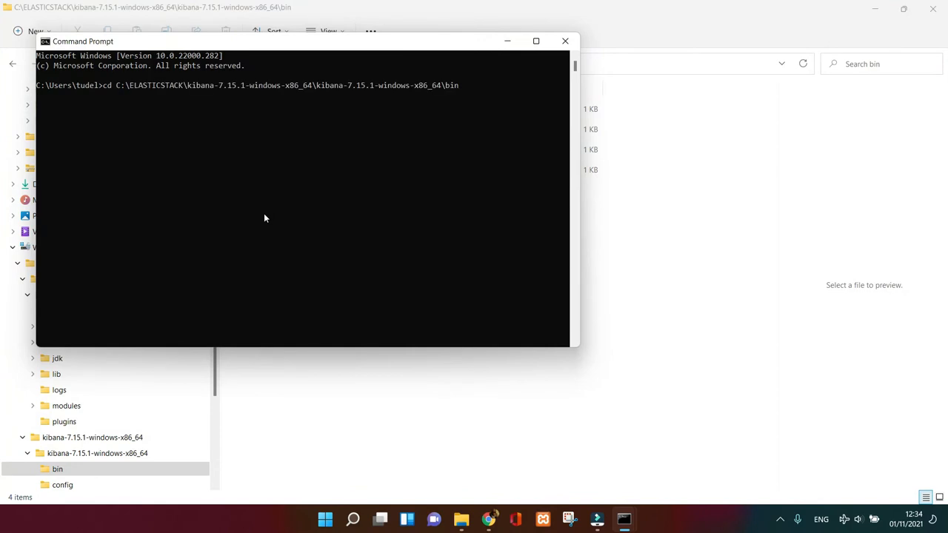
pyautogui.press('Enter')
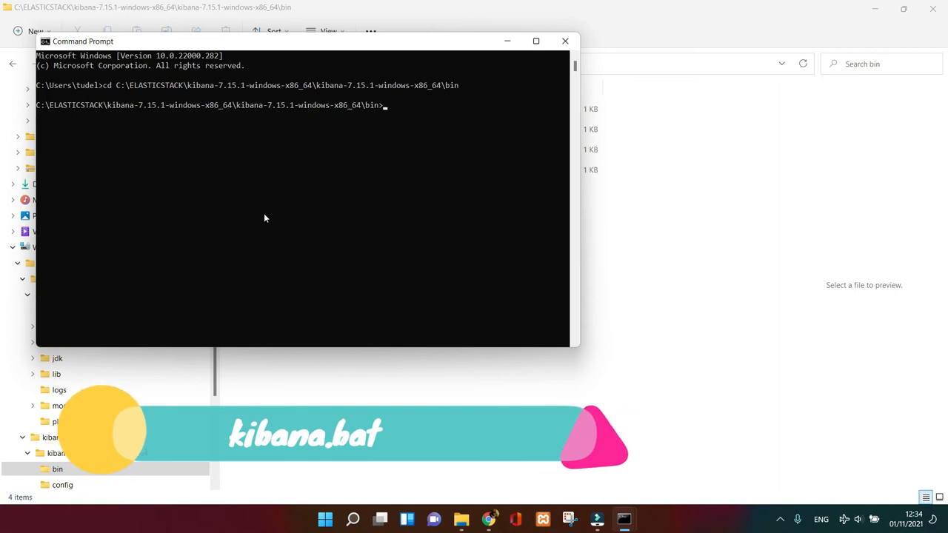
# Run kibana.bat and wait until the log reports Kibana is now available
pyautogui.write('kibana.bat')
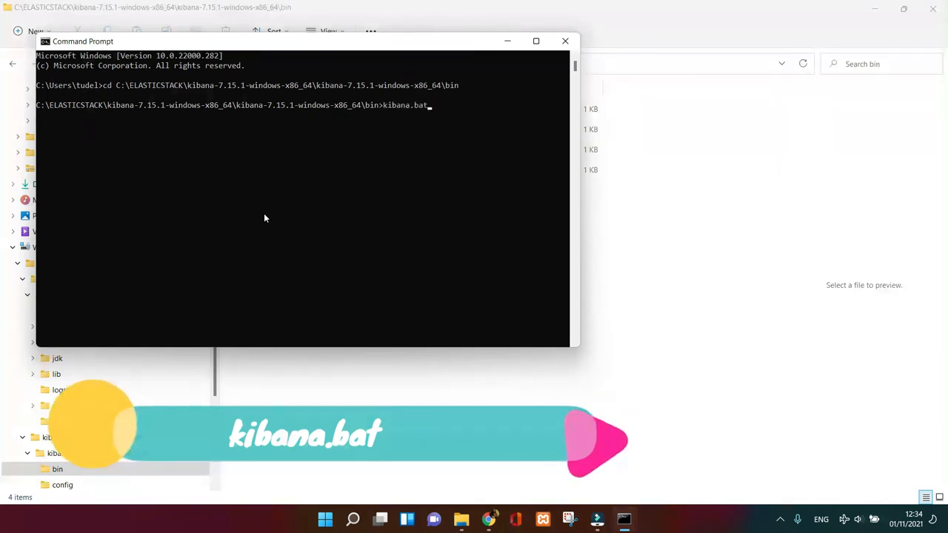
pyautogui.press('enter')
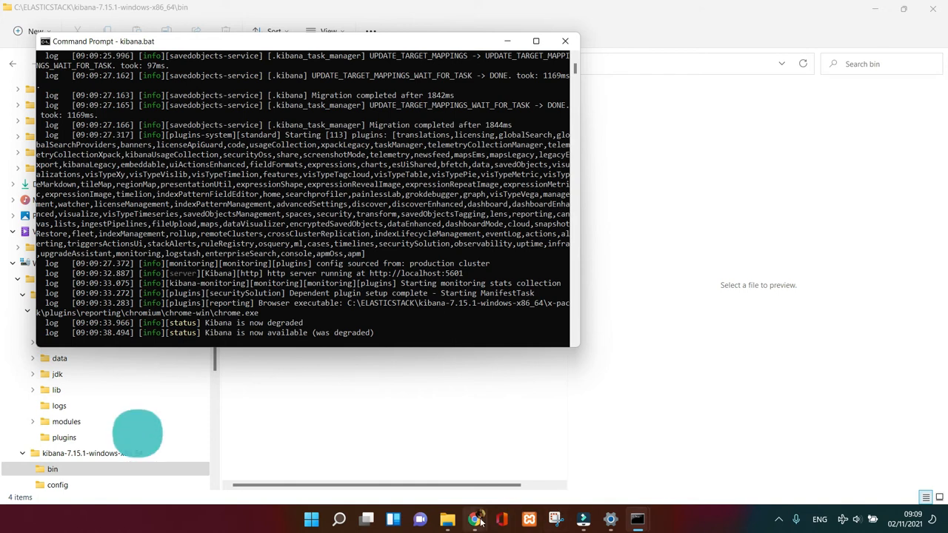
# In Chrome, check the Elasticsearch response at localhost:9200 and return to the Kibana home tab
pyautogui.click(477, 518)
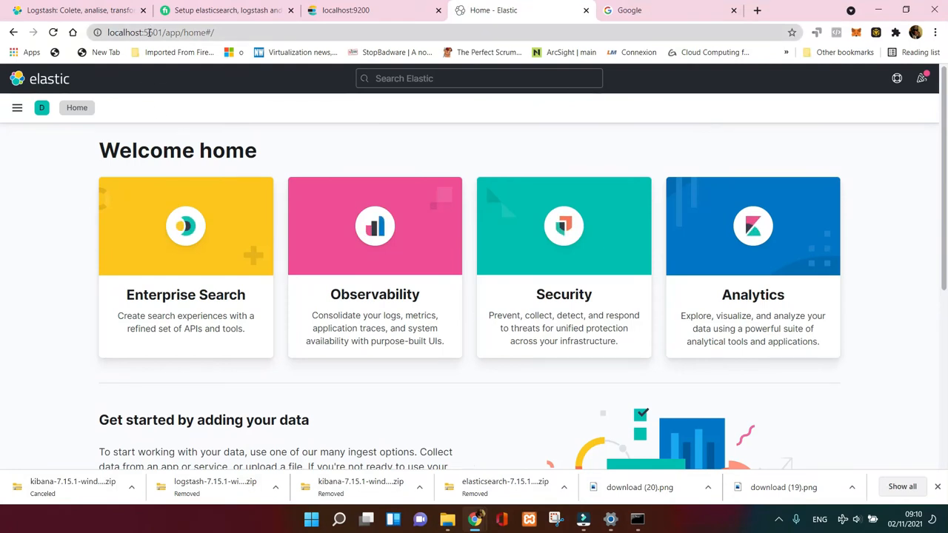
pyautogui.click(160, 32)
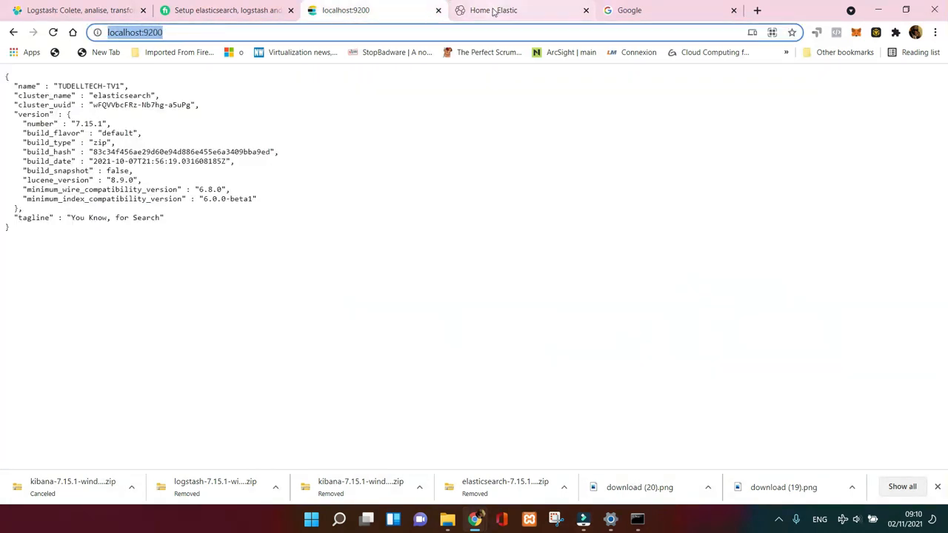
pyautogui.click(493, 9)
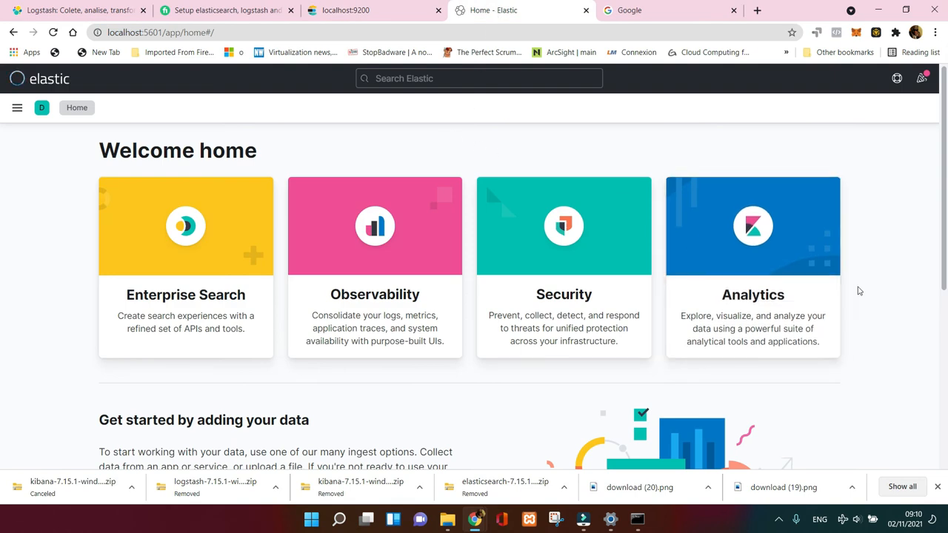
# Look over the Kibana Welcome page and go to the Dashboards page
pyautogui.scroll(-3)
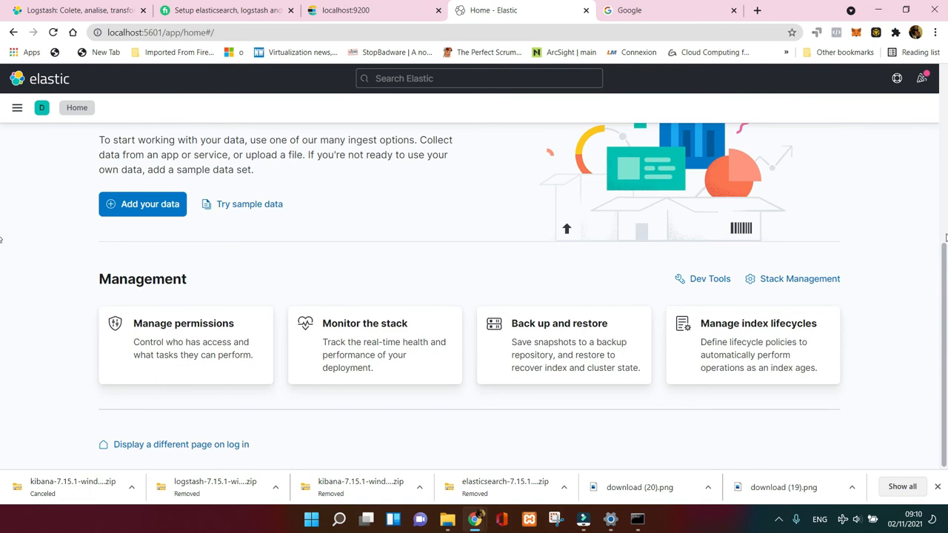
pyautogui.moveTo(939, 133)
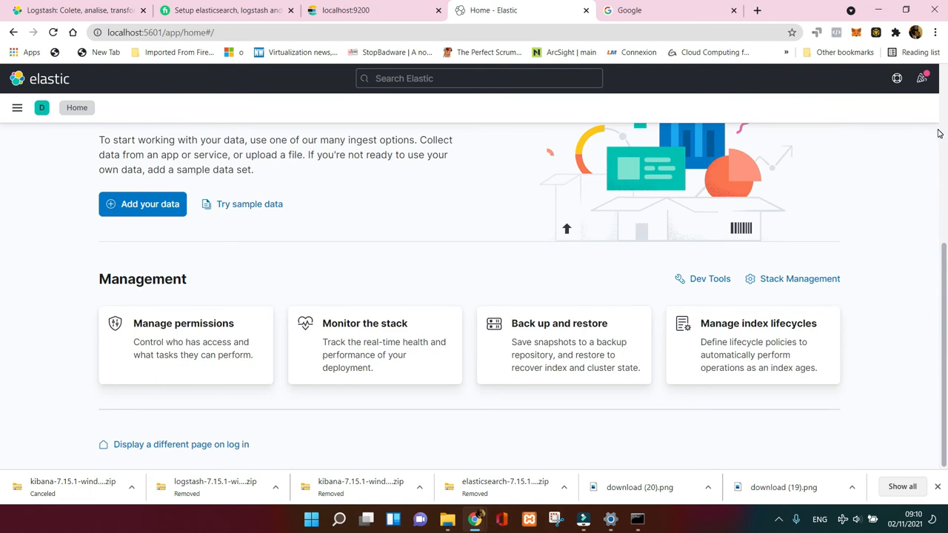
pyautogui.scroll(3)
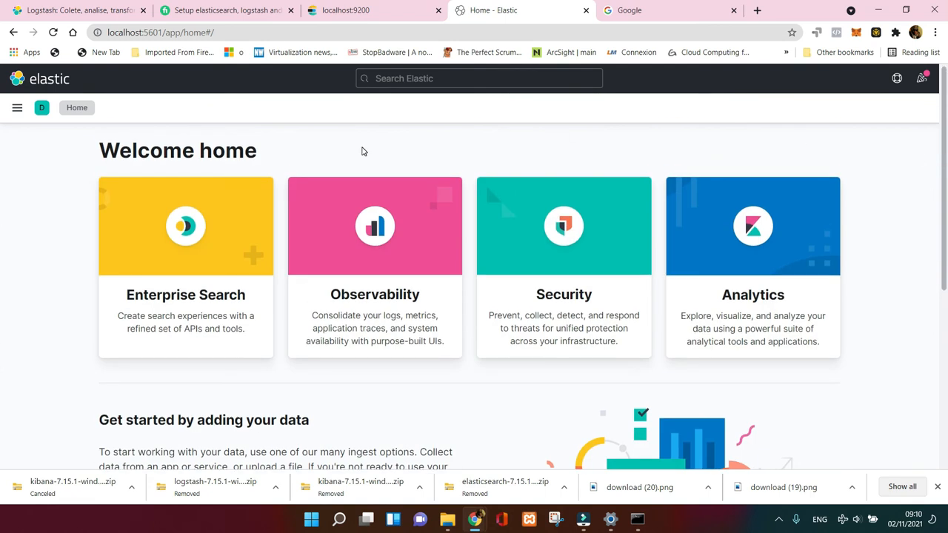
pyautogui.click(18, 106)
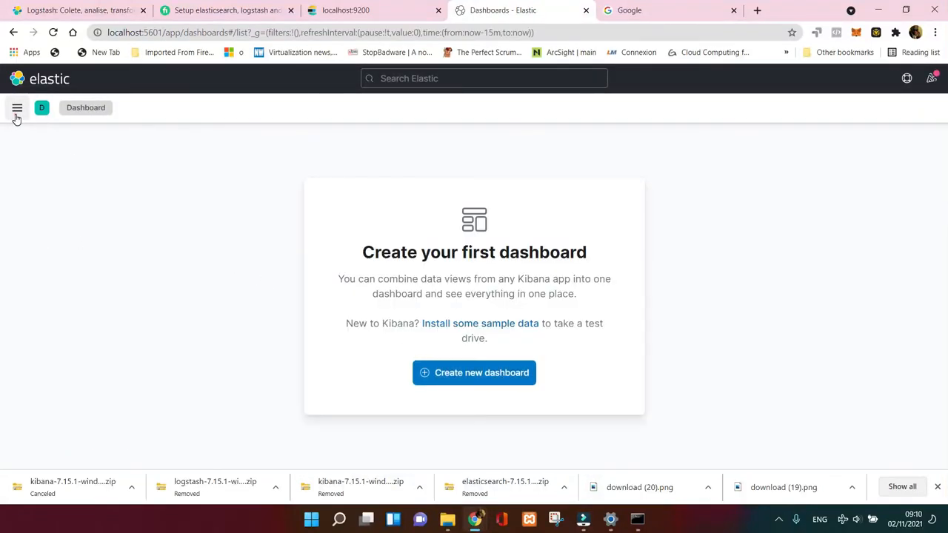
# Visit the Machine Learning Data Visualizer and Index patterns apps from the main navigation
pyautogui.click(18, 107)
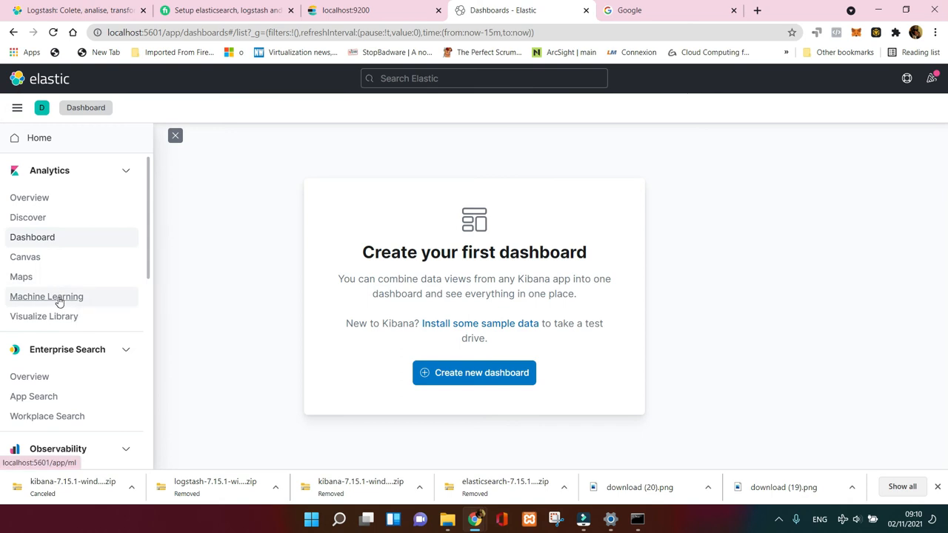
pyautogui.click(46, 296)
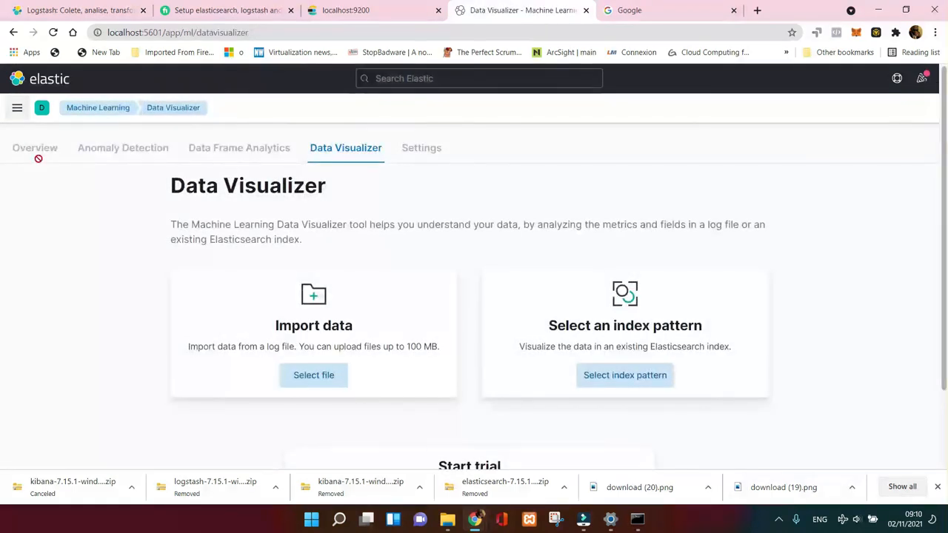
pyautogui.click(18, 107)
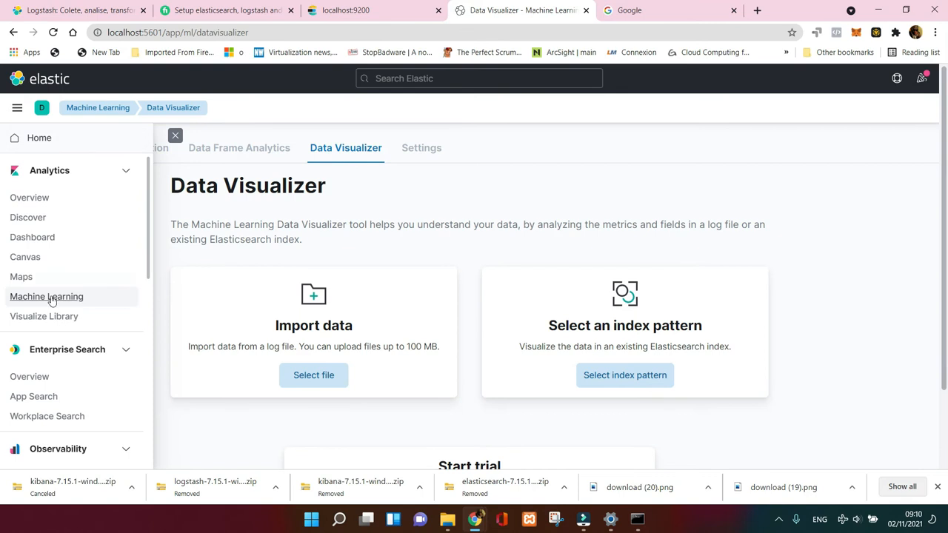
pyautogui.click(626, 375)
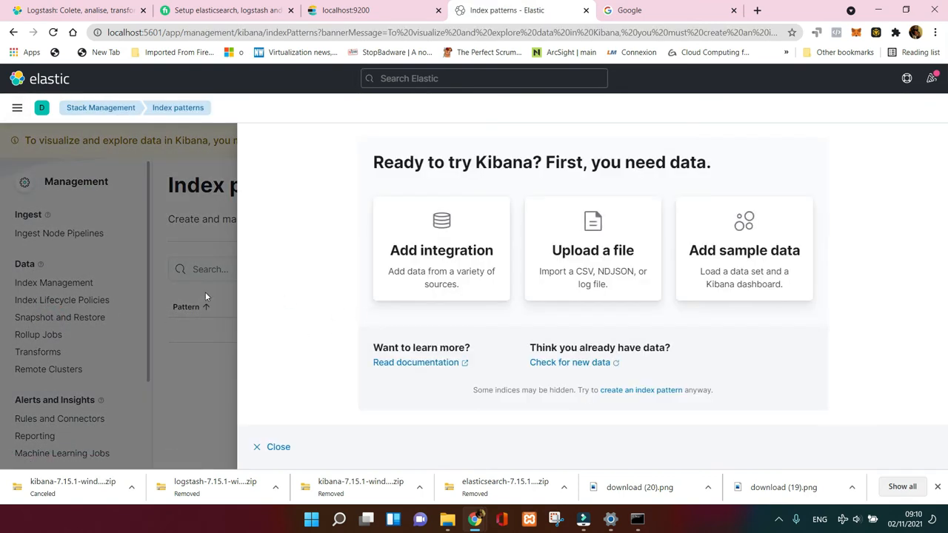
# Go to Logs under Observability, which reports no logging indices yet
pyautogui.click(18, 107)
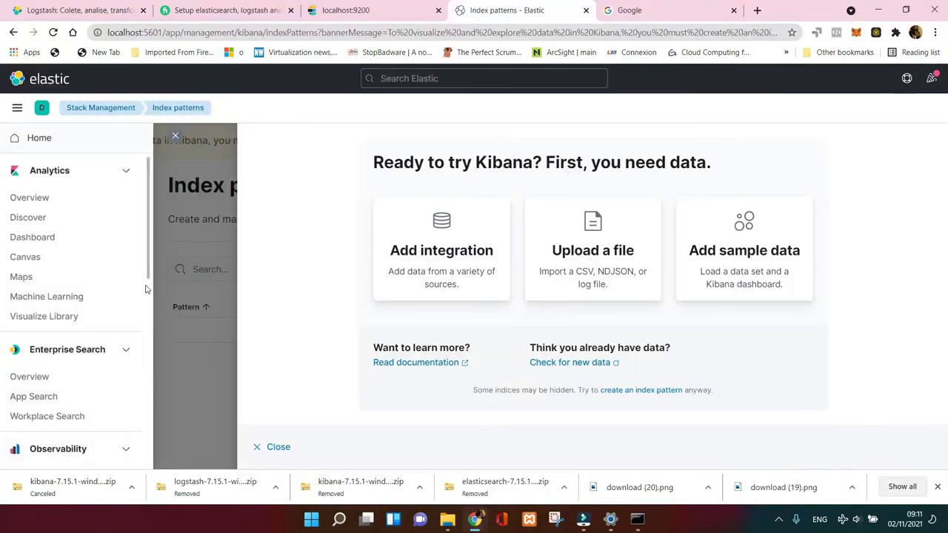
pyautogui.scroll(-3)
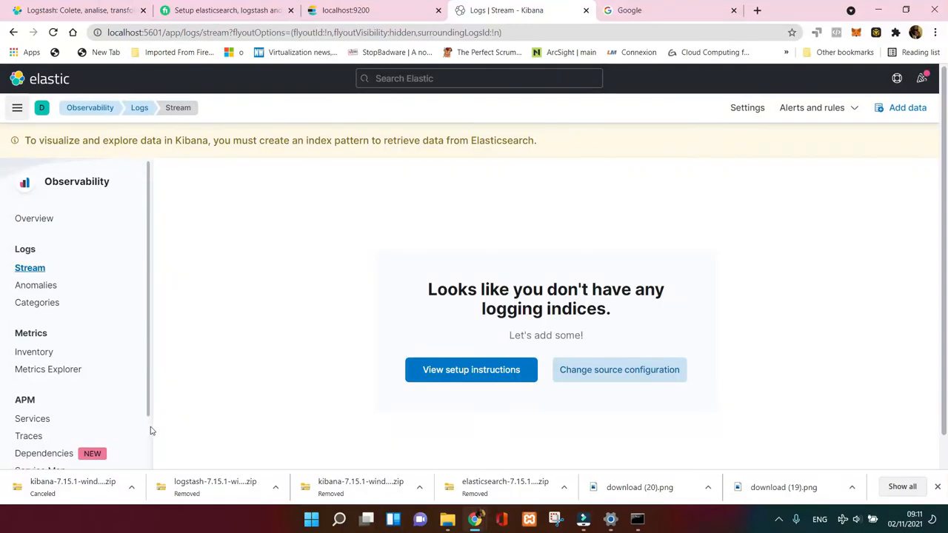
# Visit Uptime Monitors, then the Observability User Experience dashboard with all metrics N/A
pyautogui.scroll(-3)
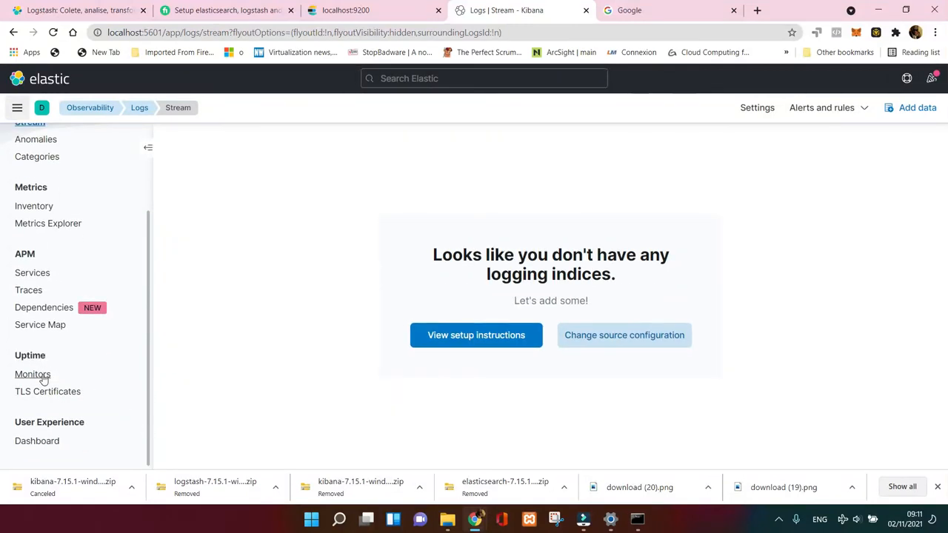
pyautogui.click(33, 373)
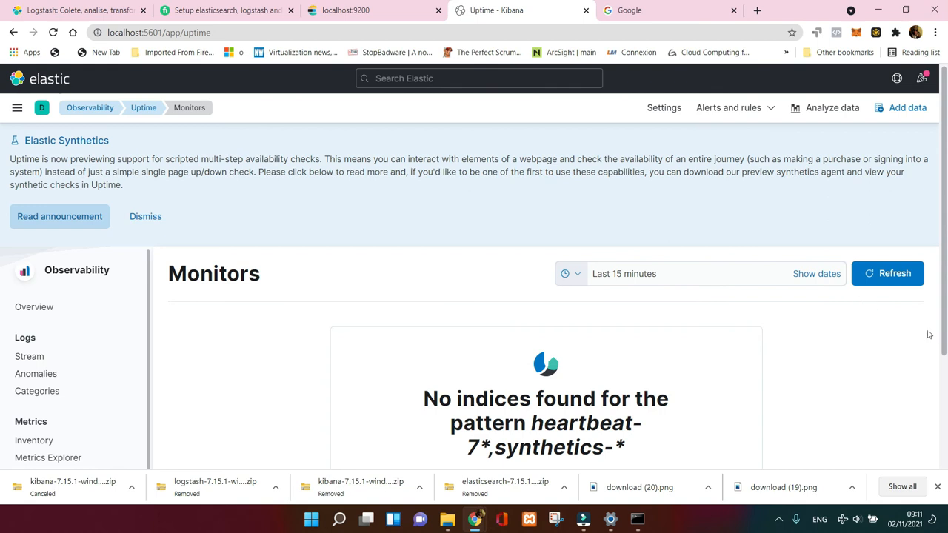
pyautogui.scroll(-3)
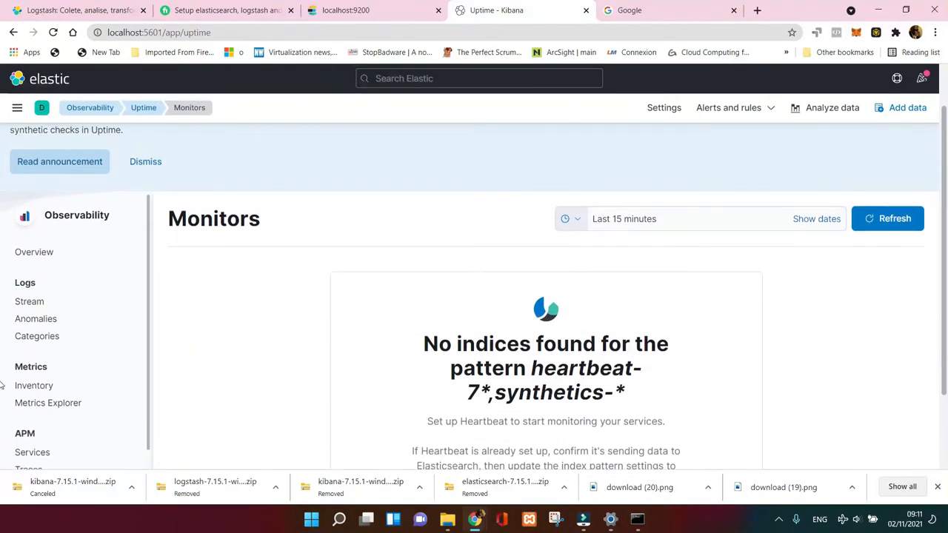
pyautogui.scroll(-3)
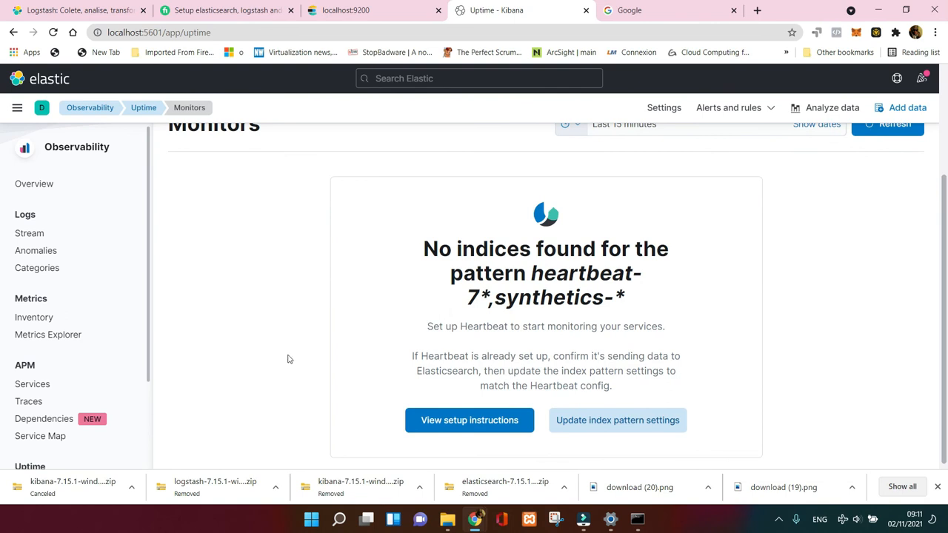
pyautogui.moveTo(44, 417)
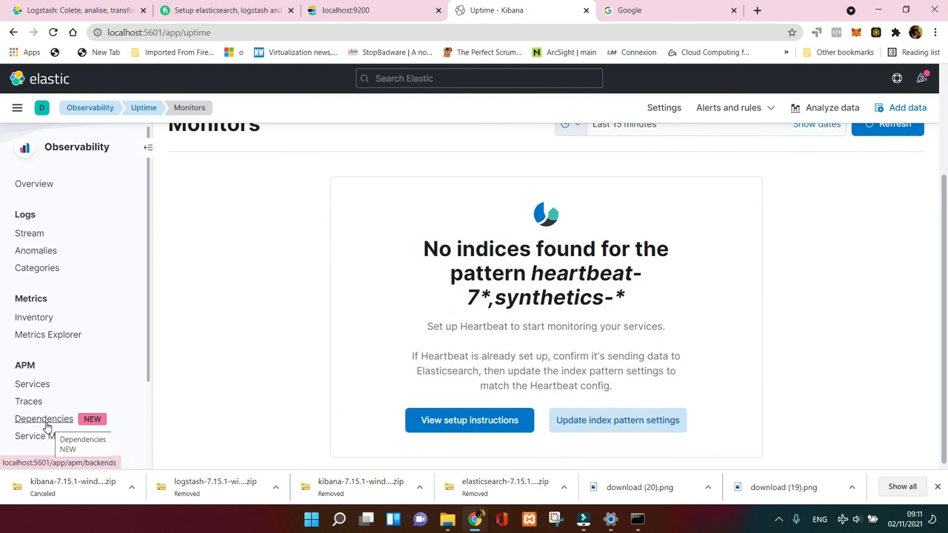
pyautogui.moveTo(38, 429)
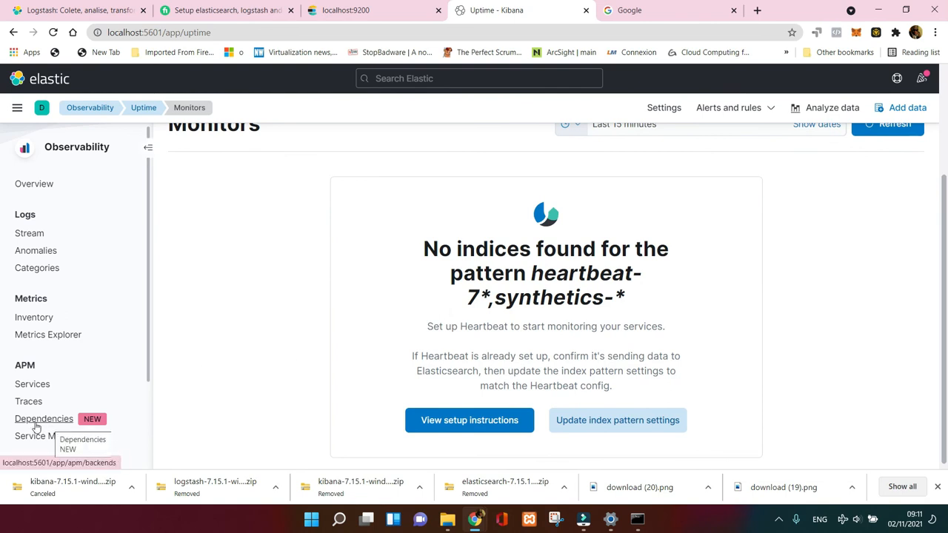
pyautogui.click(44, 418)
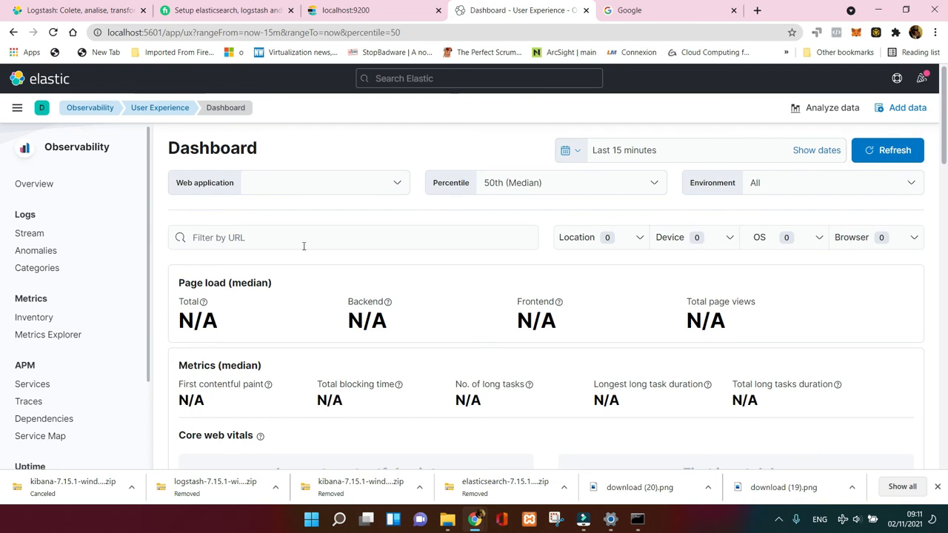
# Go to Security Alerts, which requires detection engine permissions
pyautogui.click(18, 106)
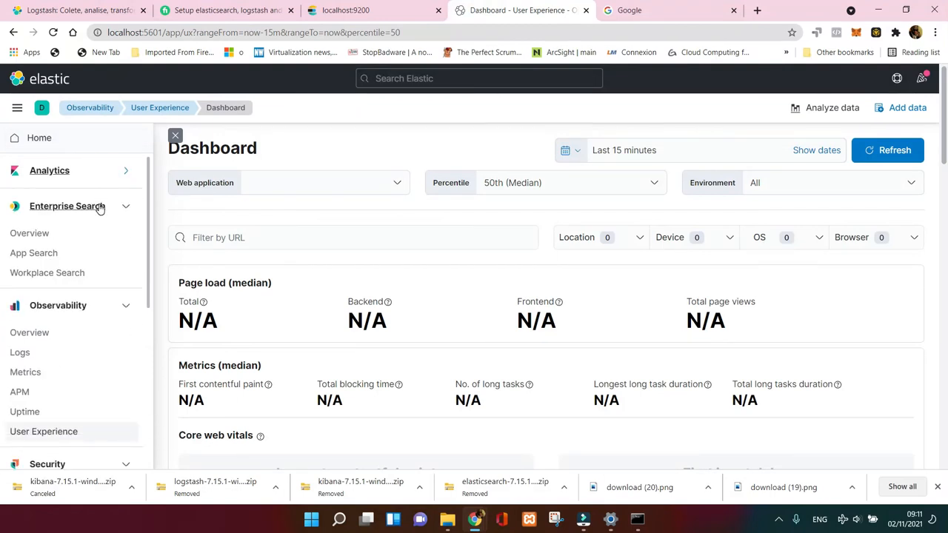
pyautogui.click(68, 206)
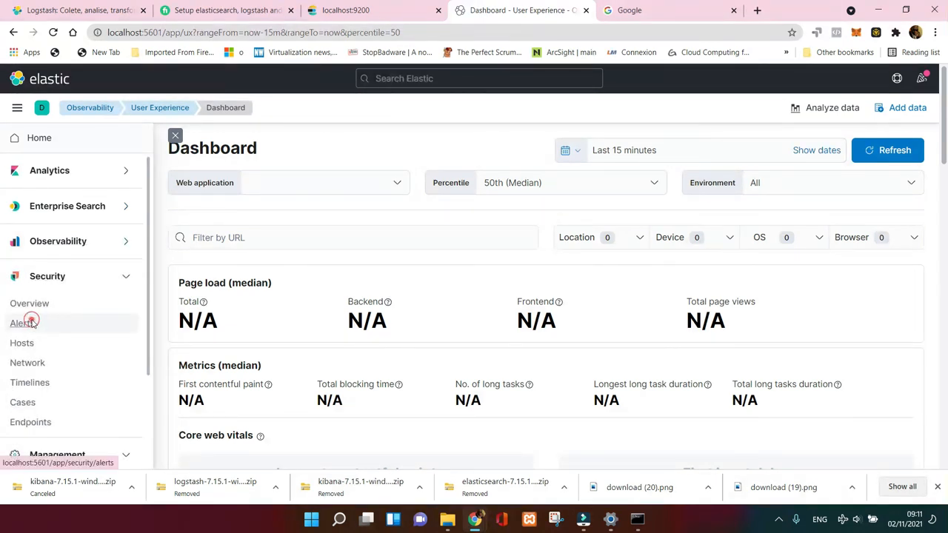
pyautogui.click(24, 323)
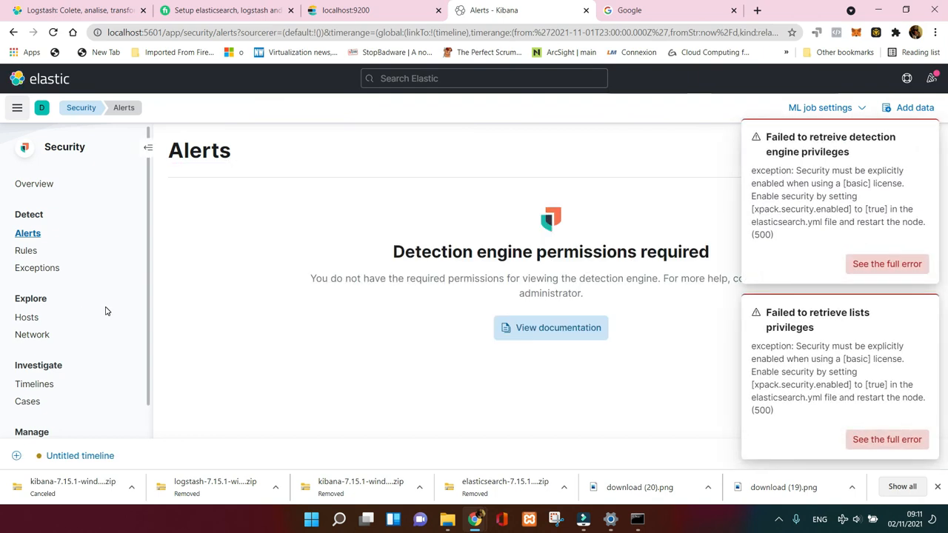
pyautogui.moveTo(119, 306)
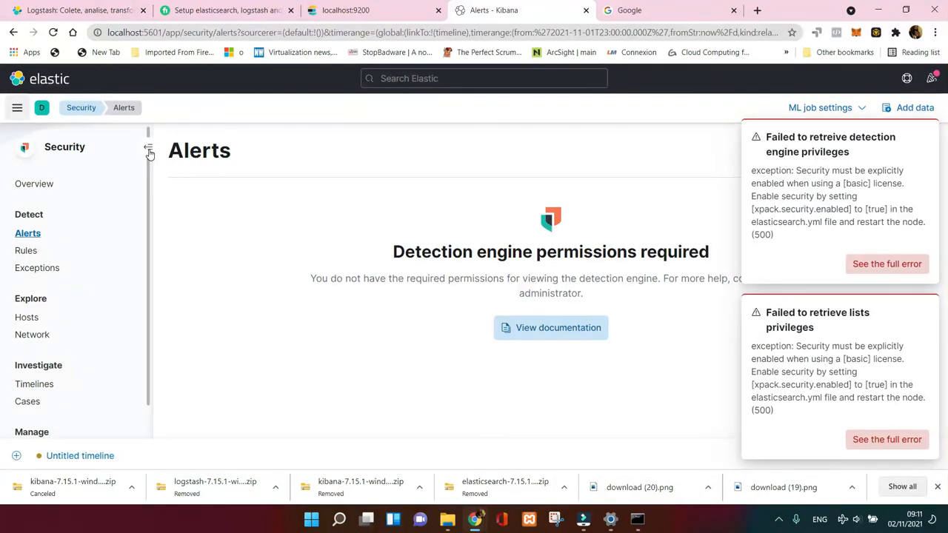
# Toggle the Security side navigation and bring up the untitled investigation timeline
pyautogui.click(148, 151)
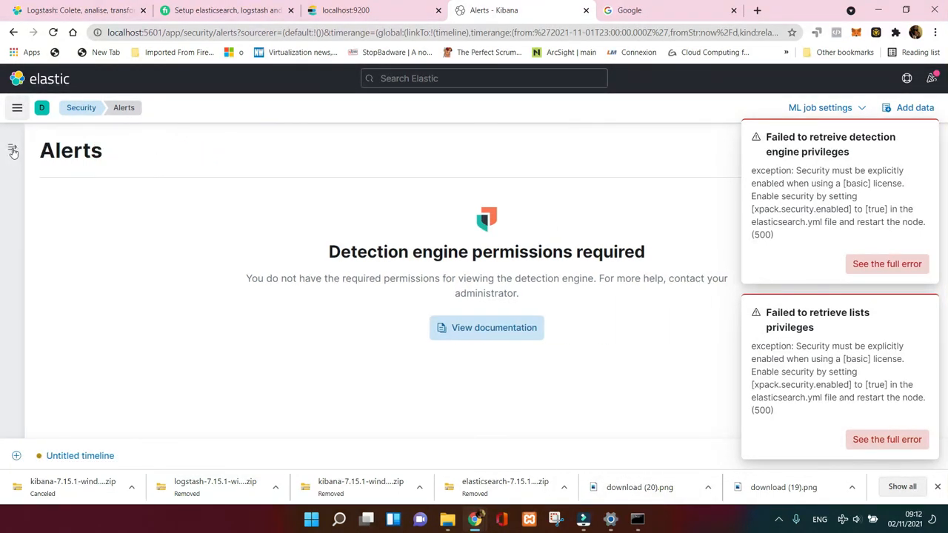
pyautogui.click(12, 152)
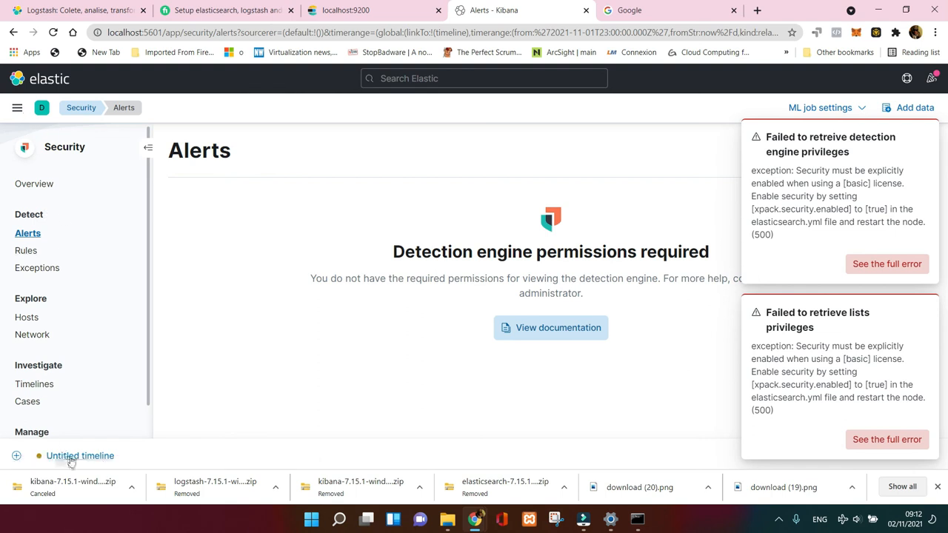
pyautogui.click(80, 457)
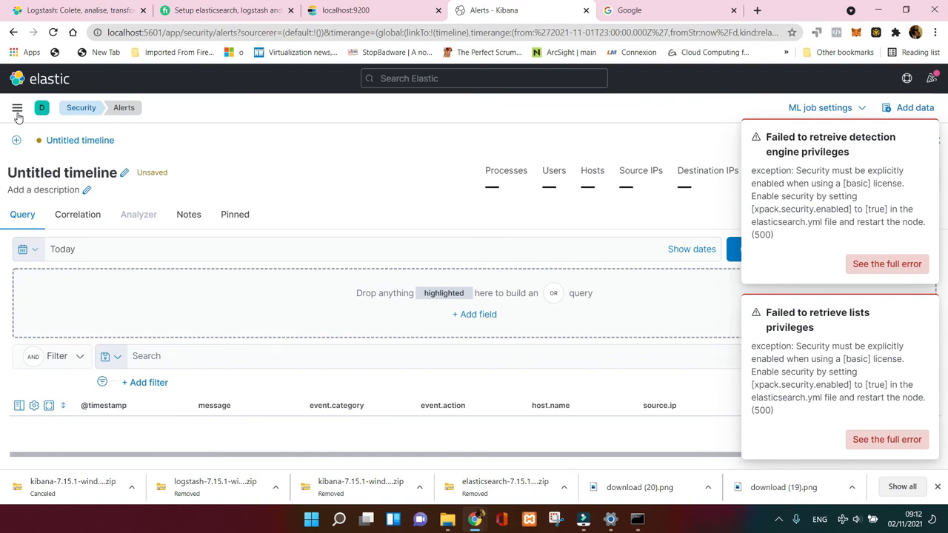
# View the Help menu and dismiss the detection engine and lists privileges error toasts
pyautogui.click(18, 108)
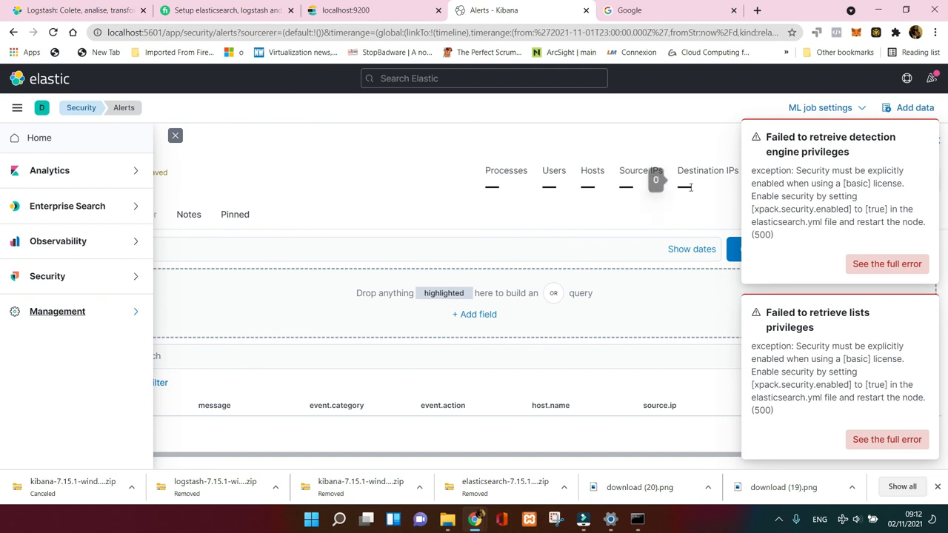
pyautogui.moveTo(566, 206)
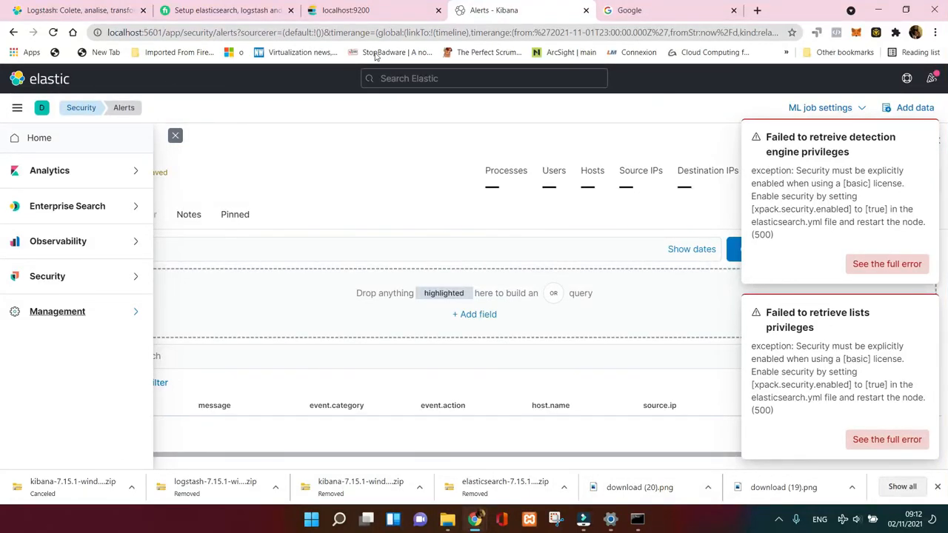
pyautogui.moveTo(906, 80)
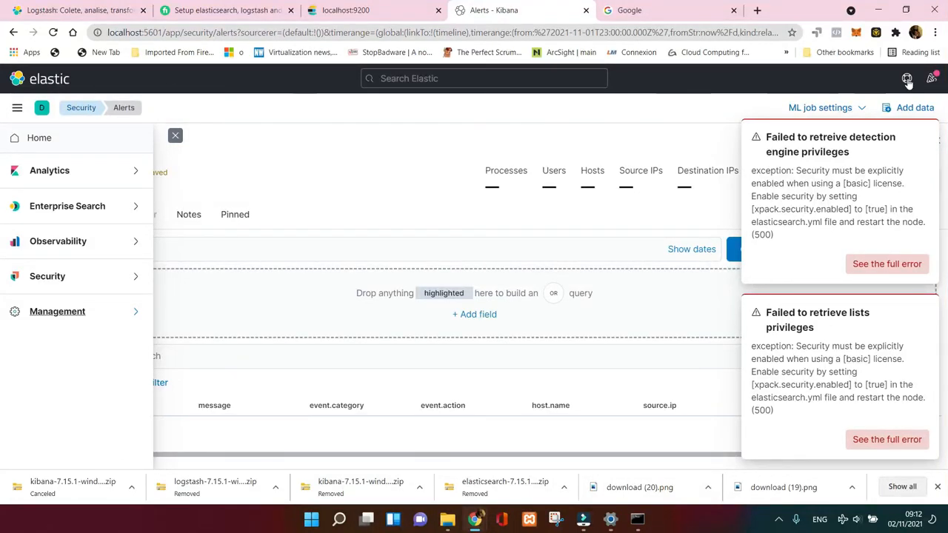
pyautogui.click(907, 78)
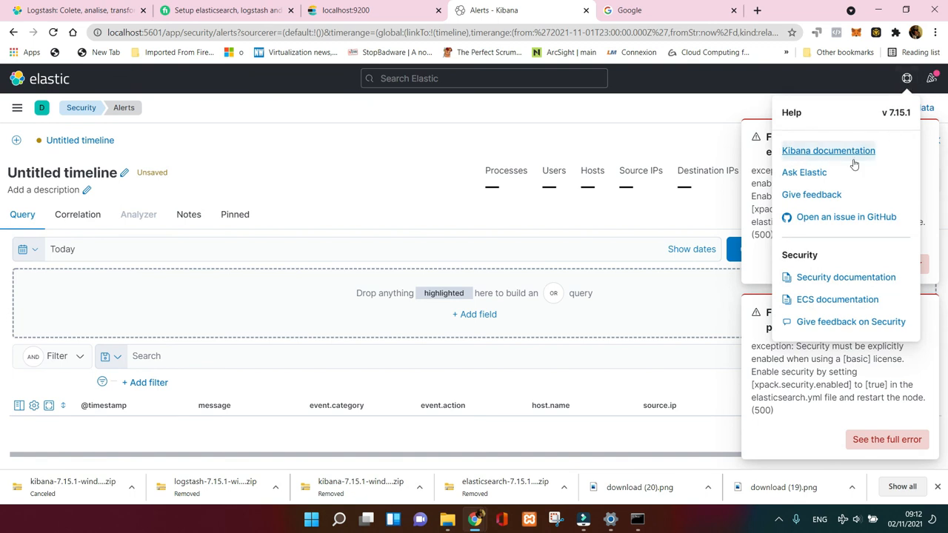
pyautogui.moveTo(812, 195)
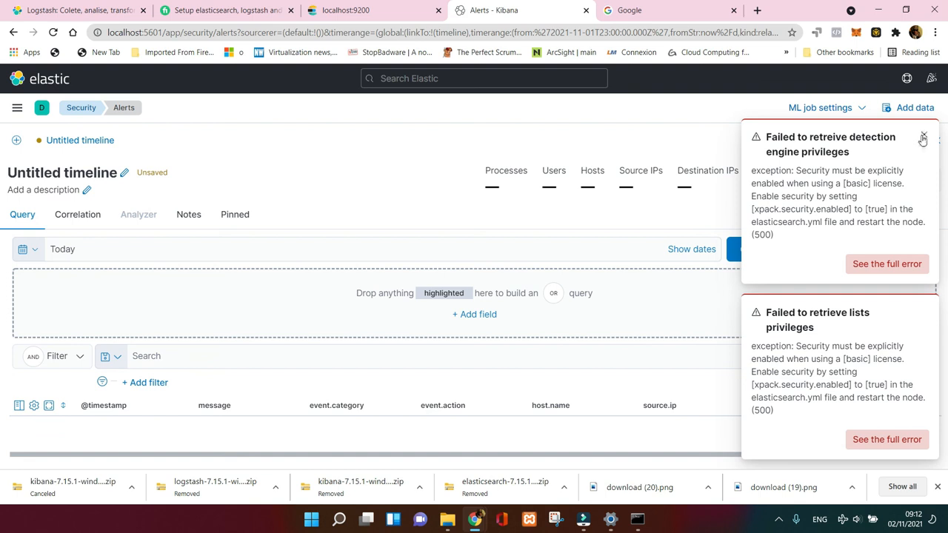
pyautogui.click(924, 138)
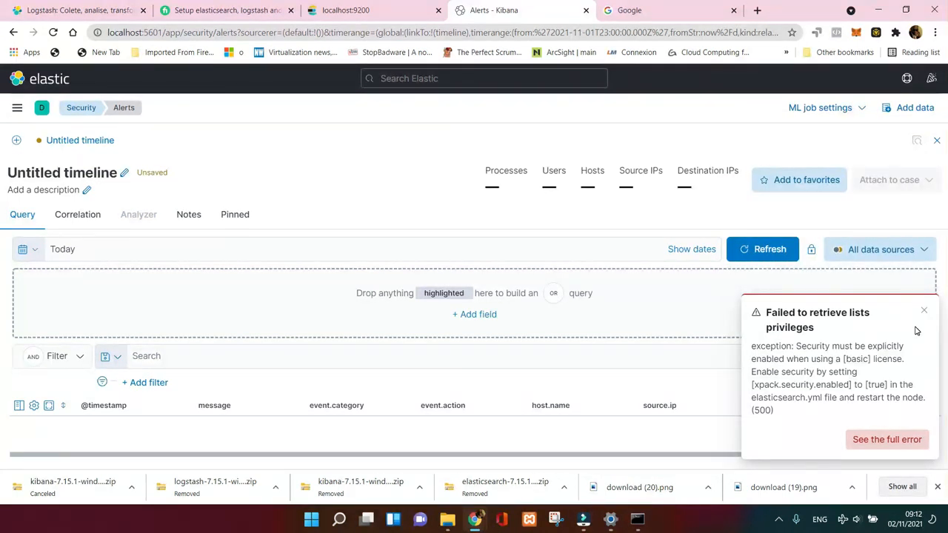
pyautogui.click(924, 310)
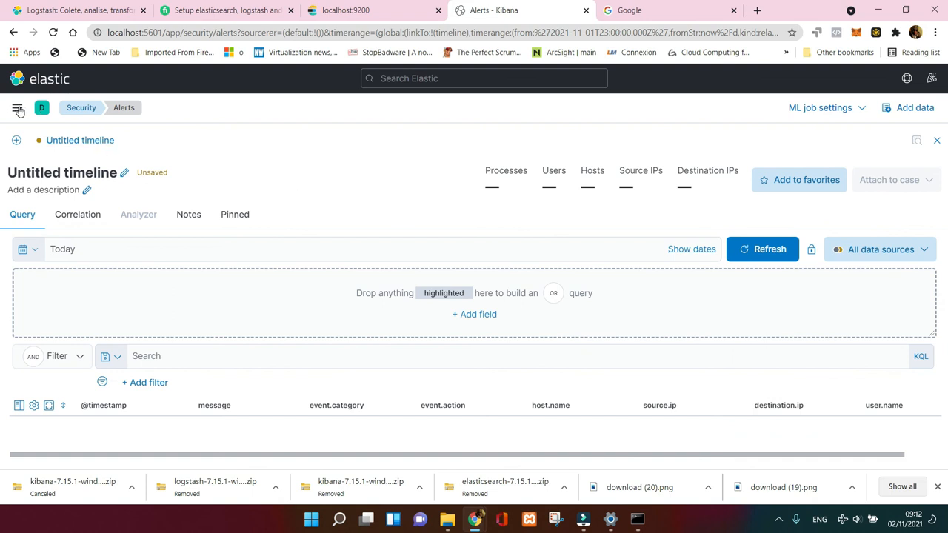
pyautogui.click(17, 107)
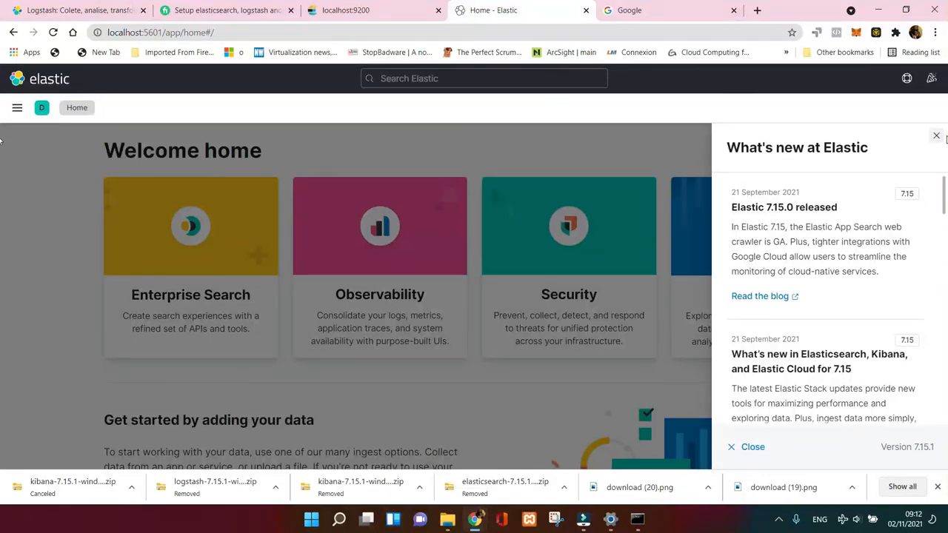
# Close the What's new panel and review the home page's Add your data and Management sections
pyautogui.click(936, 136)
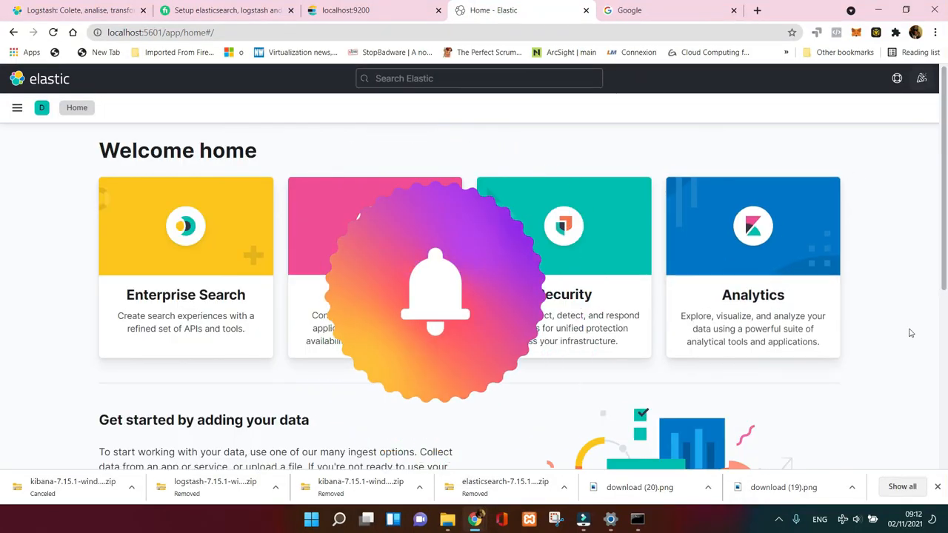
pyautogui.scroll(-3)
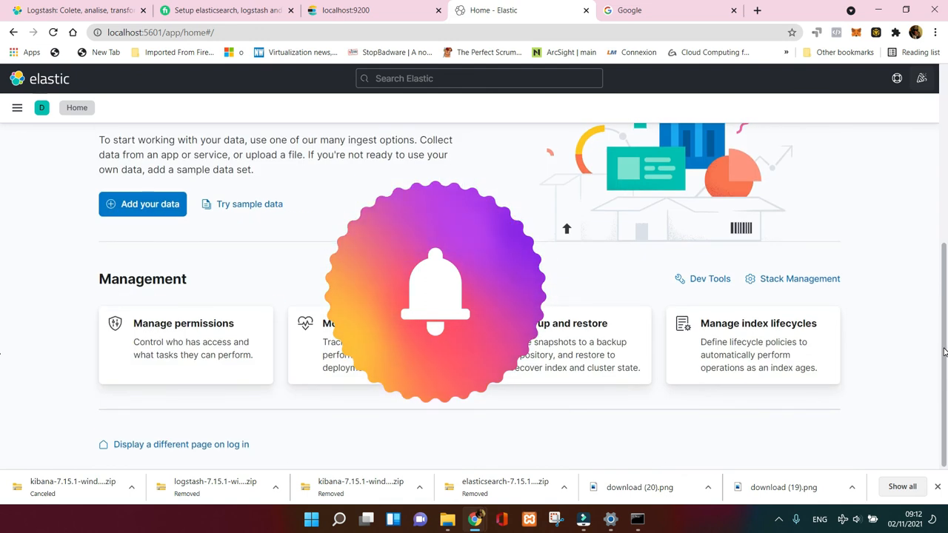